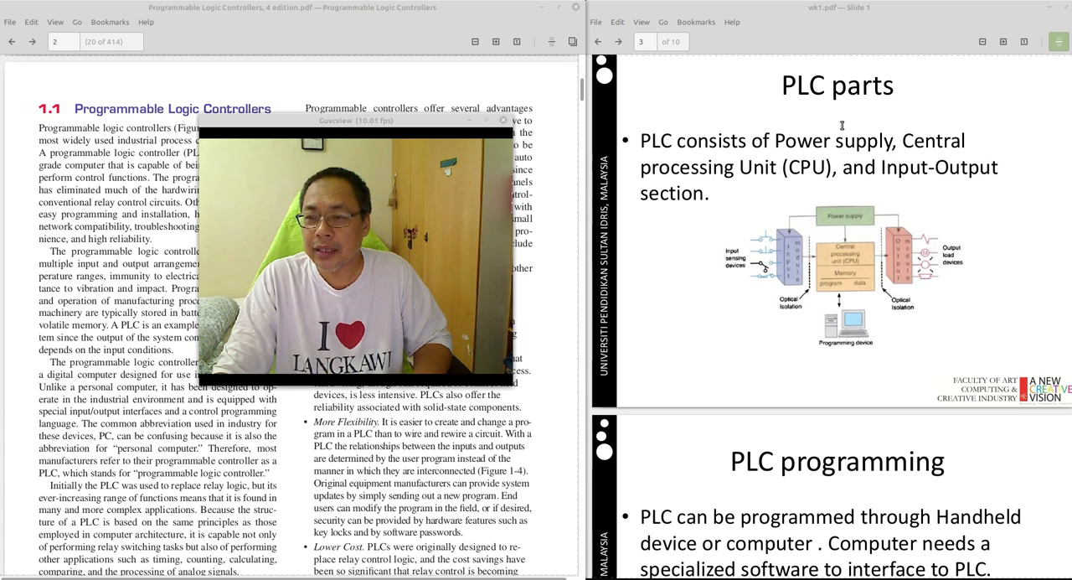
pyautogui.moveTo(483, 246)
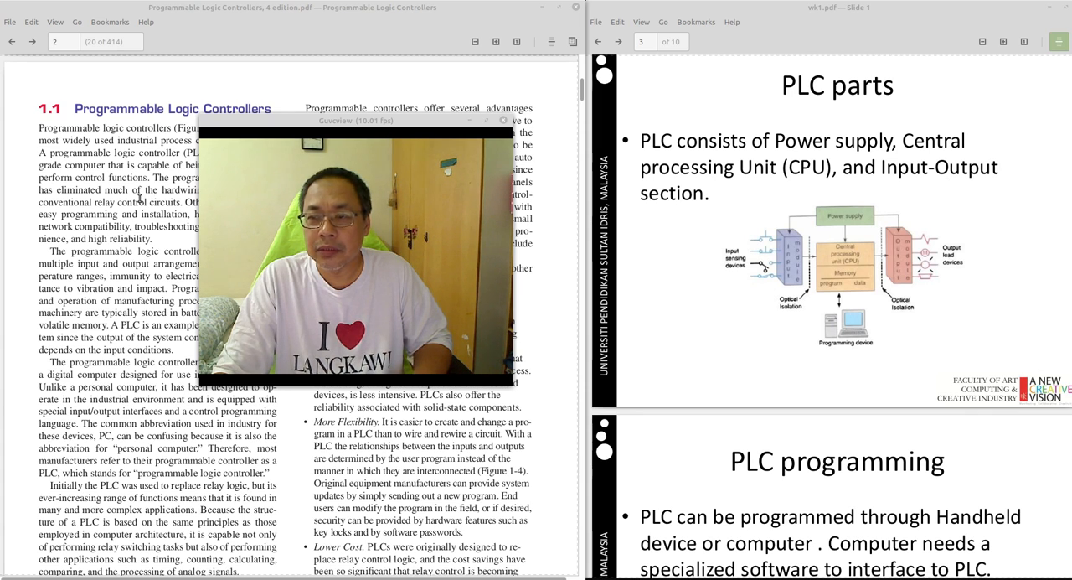
# Bring slide 2 with the PLC definition and six benefits back into view in the slides PDF
pyautogui.click(502, 120)
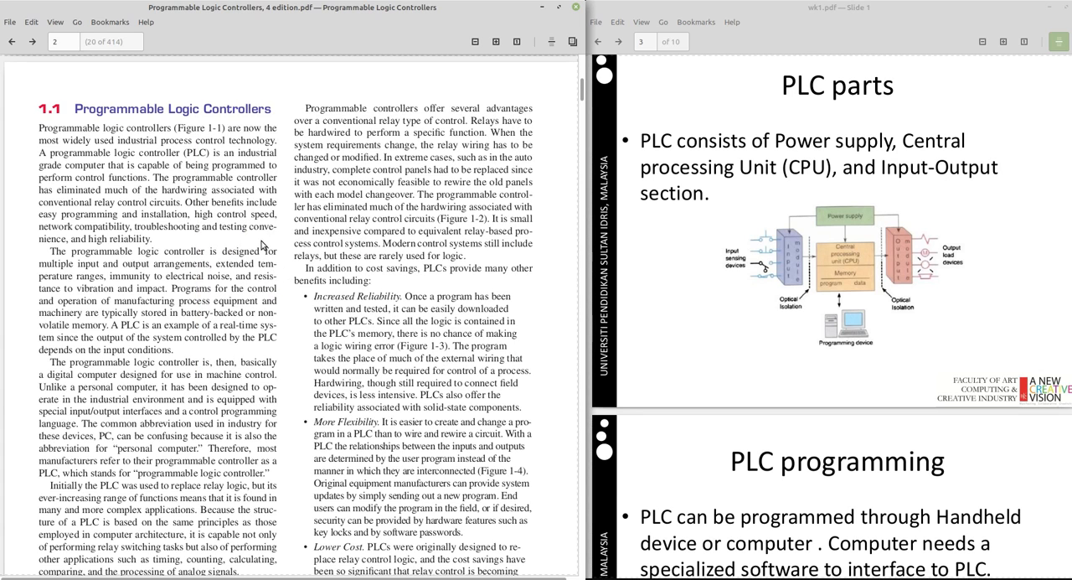
pyautogui.scroll(3)
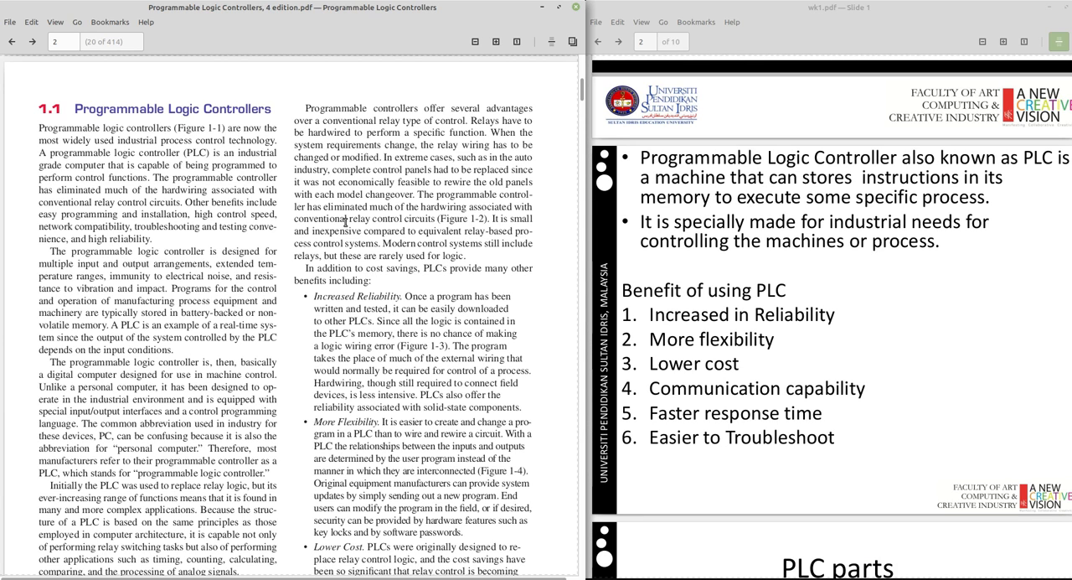
# Scroll the textbook down until Figure 1-1's PLC photo sits below the benefits columns
pyautogui.scroll(-3)
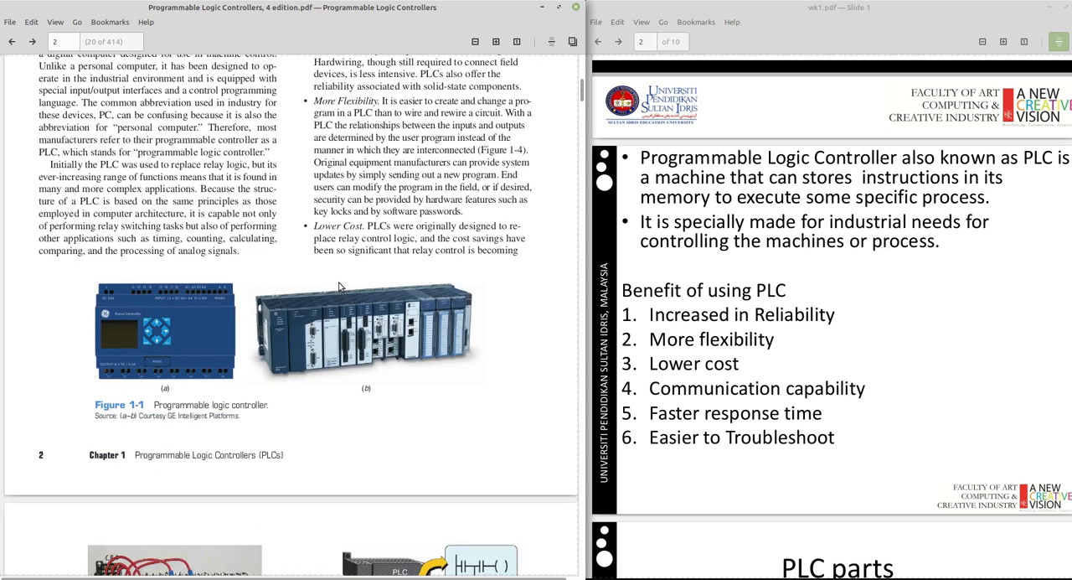
pyautogui.moveTo(201, 379)
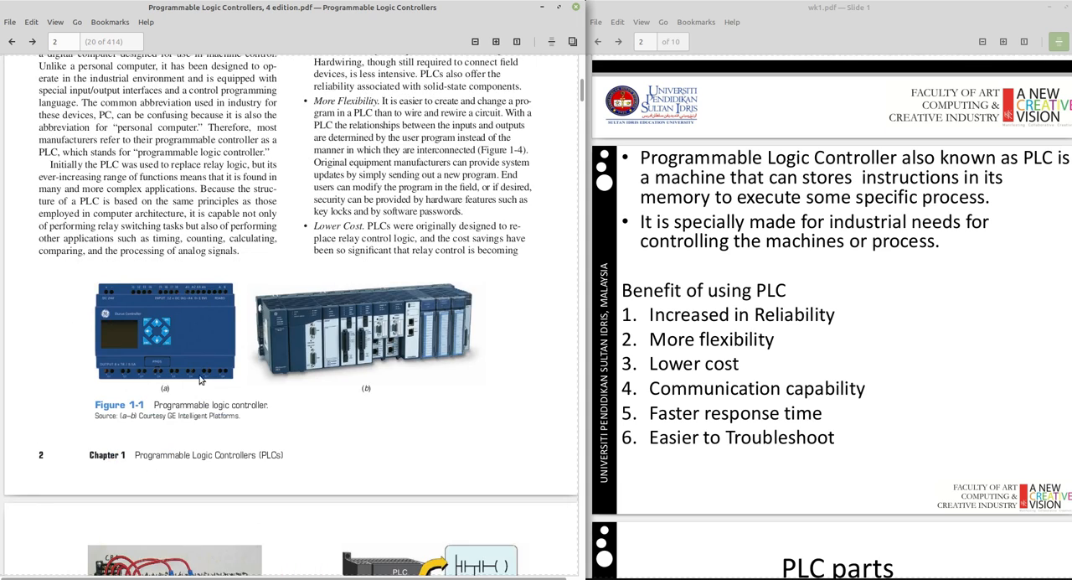
pyautogui.moveTo(168, 335)
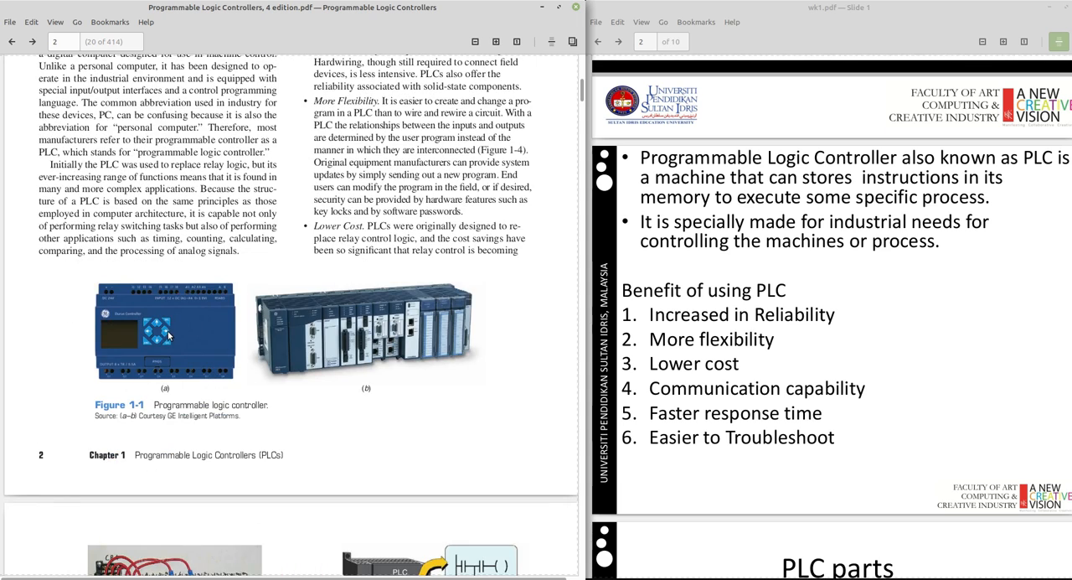
pyautogui.moveTo(107, 362)
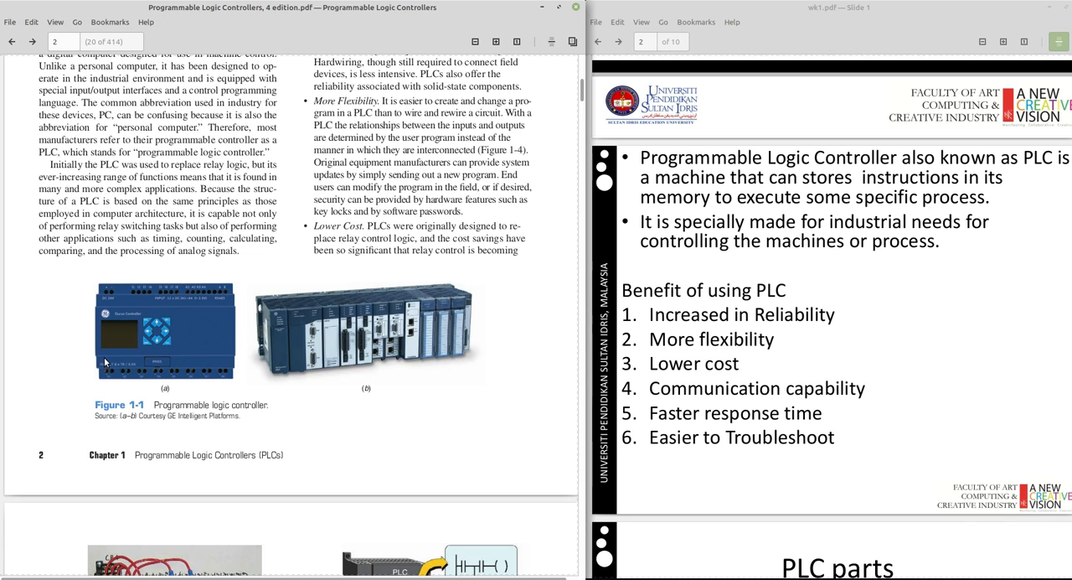
pyautogui.moveTo(72, 321)
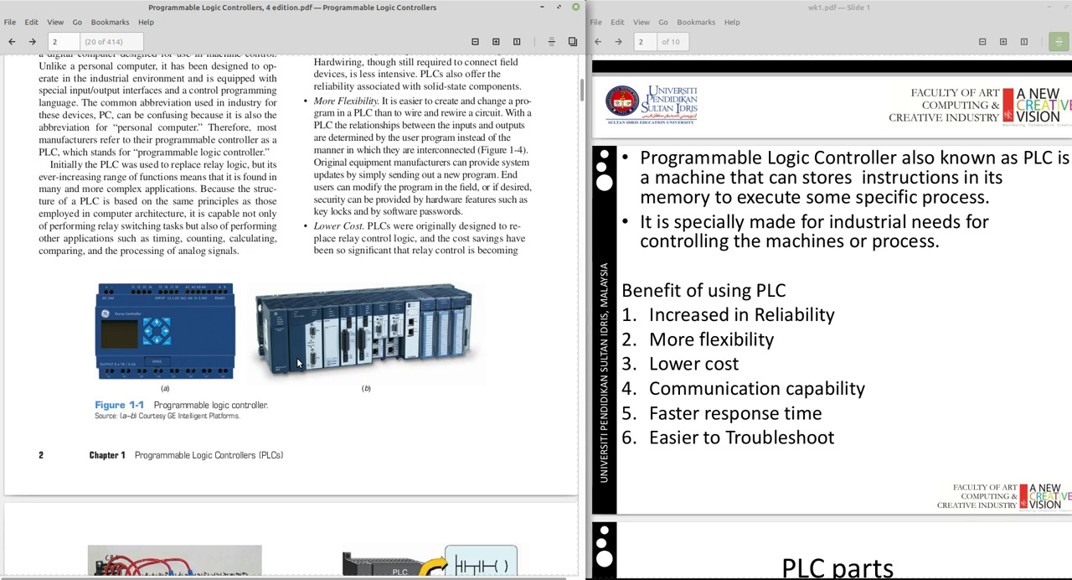
pyautogui.moveTo(184, 349)
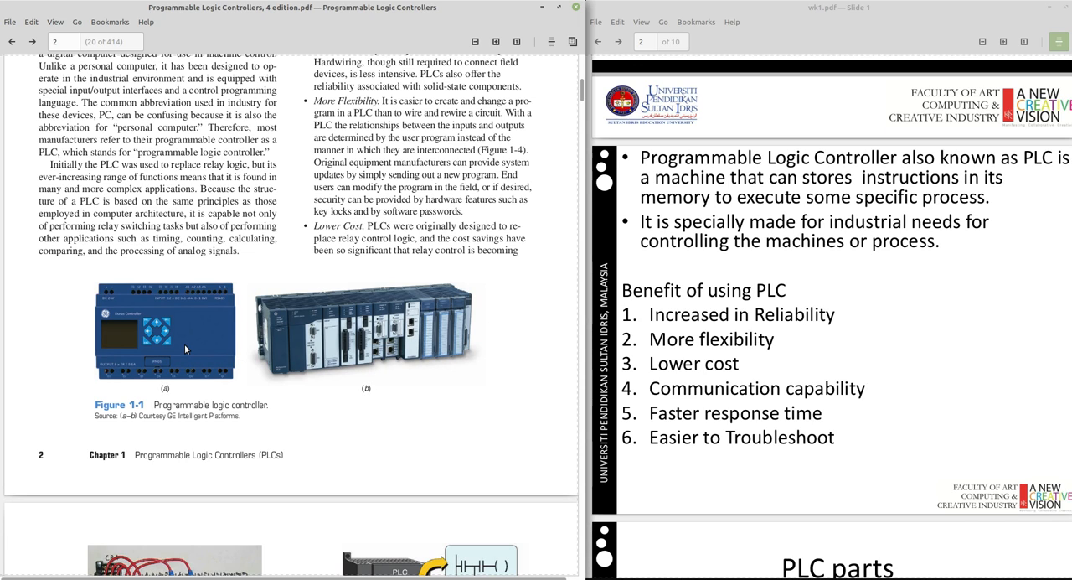
pyautogui.moveTo(181, 335)
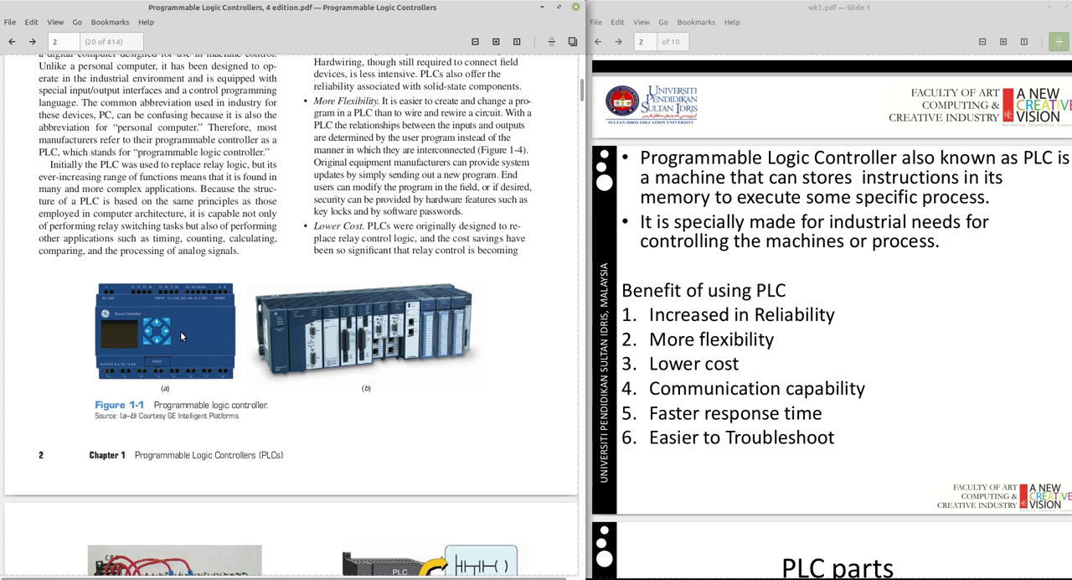
pyautogui.scroll(3)
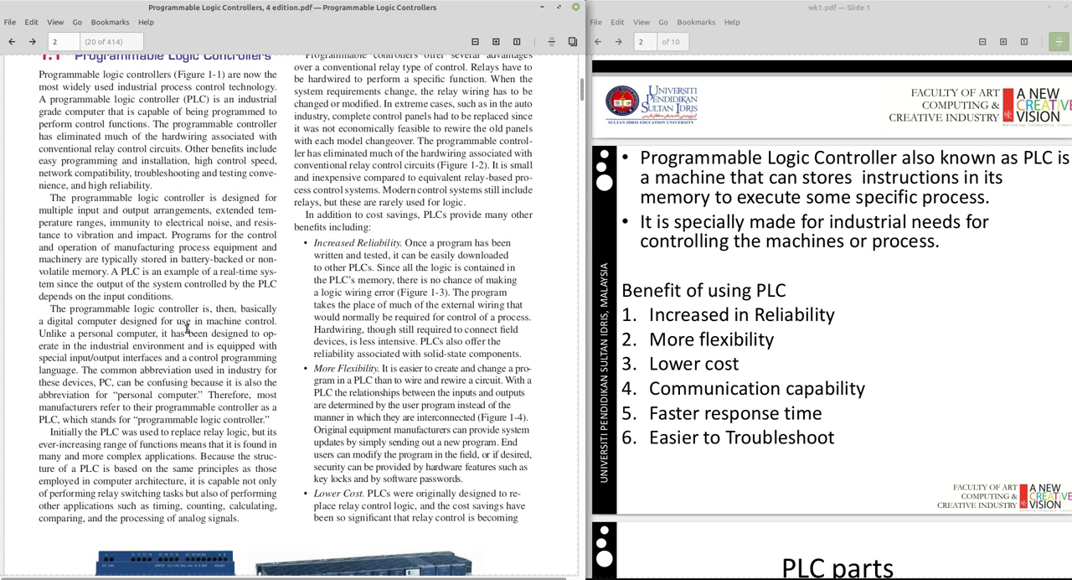
pyautogui.scroll(-3)
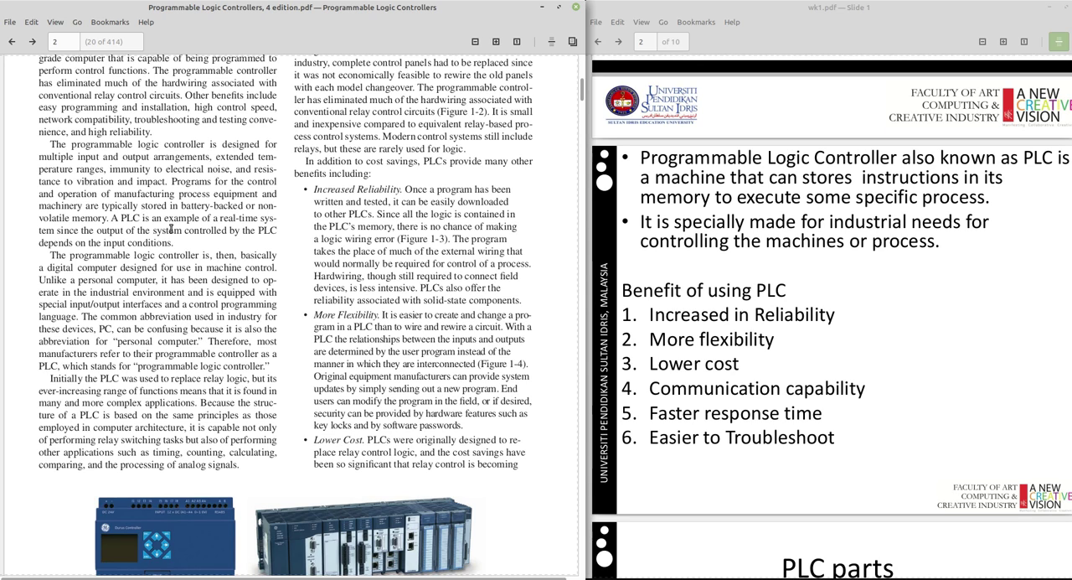
pyautogui.moveTo(131, 297)
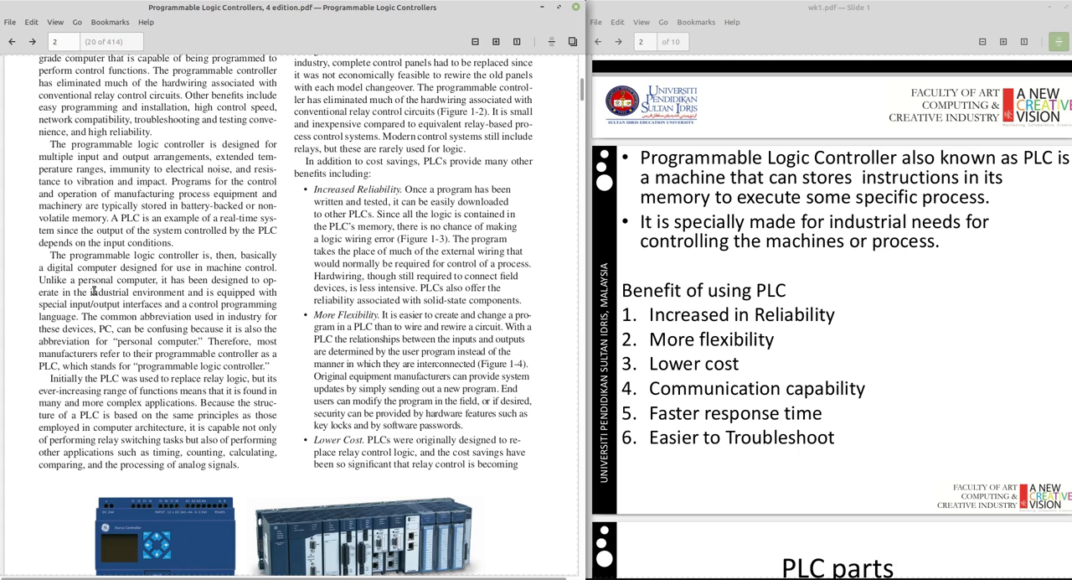
pyautogui.scroll(-3)
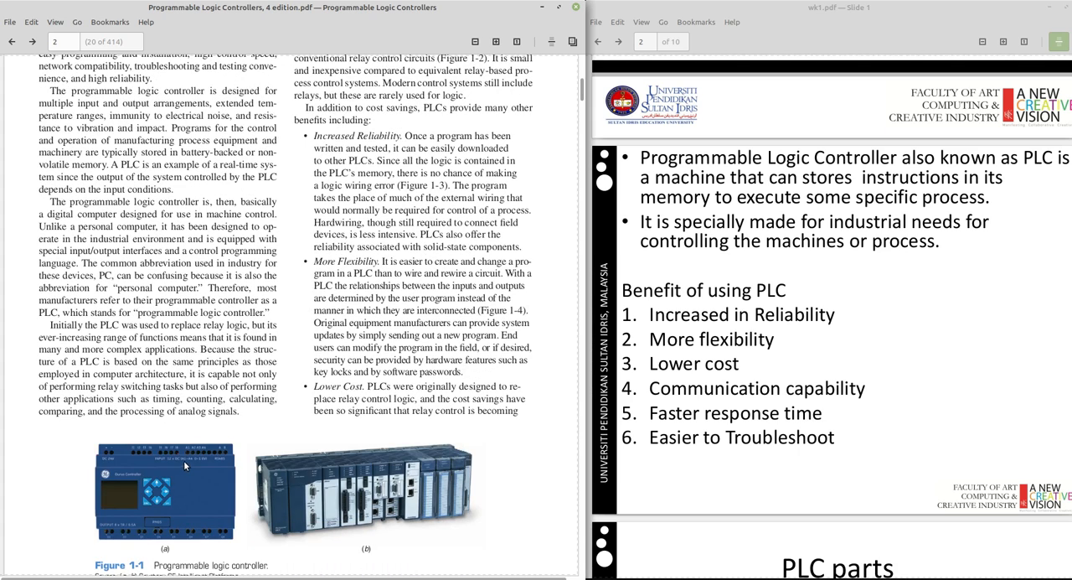
pyautogui.moveTo(124, 249)
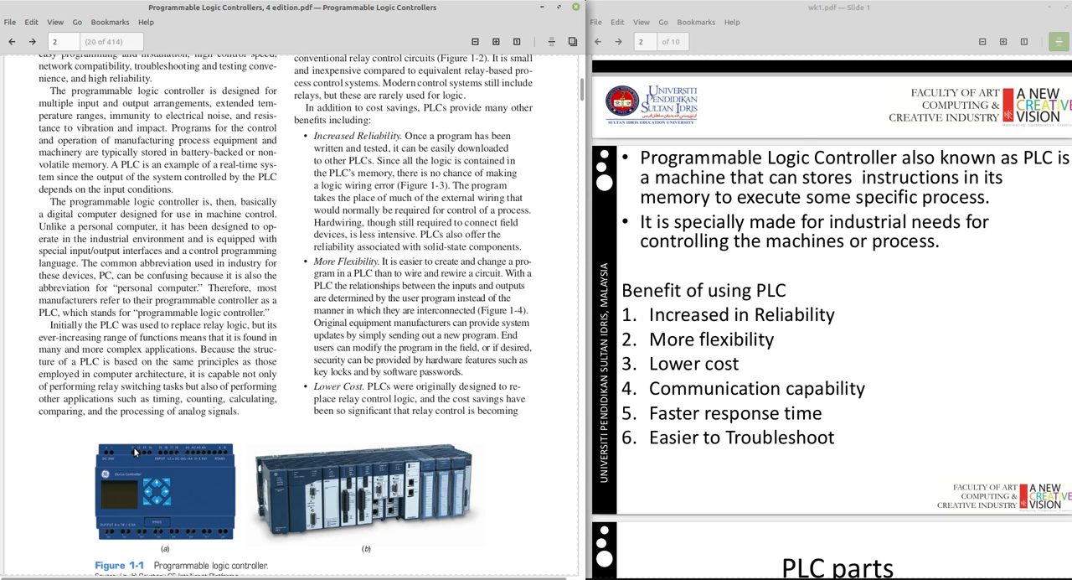
pyautogui.moveTo(131, 455)
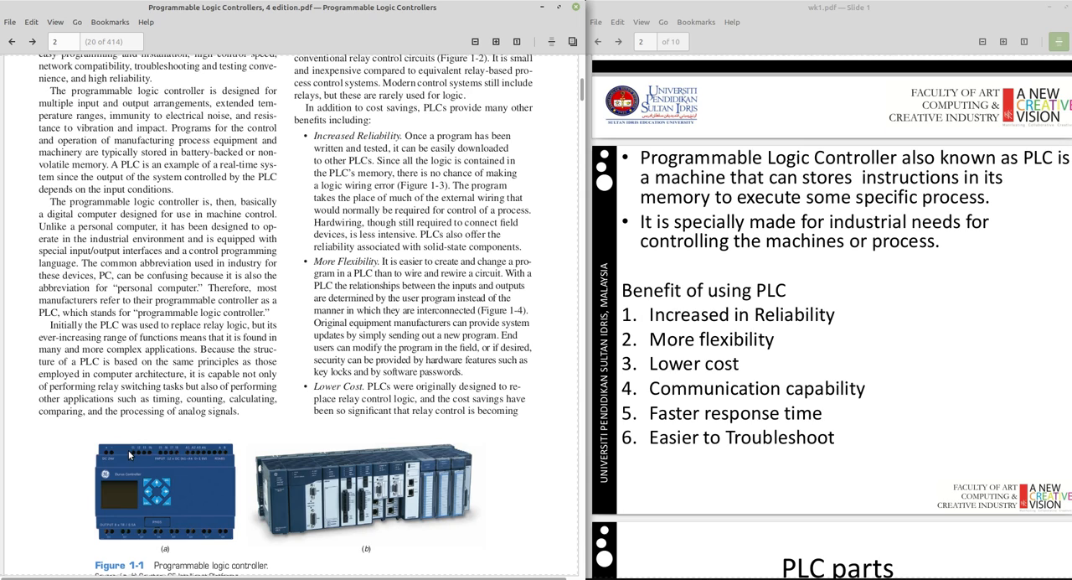
pyautogui.moveTo(130, 261)
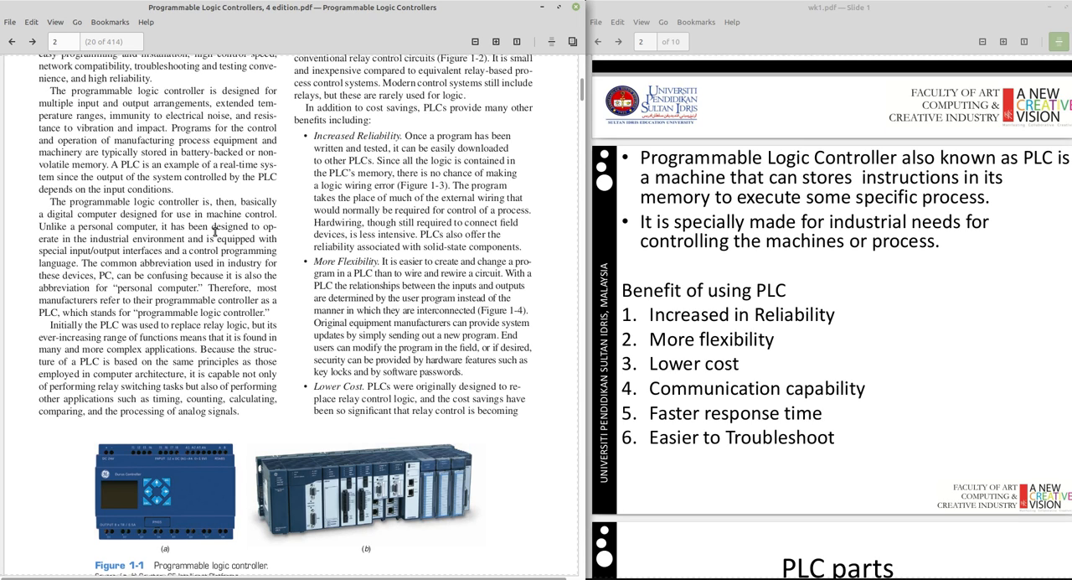
pyautogui.moveTo(177, 307)
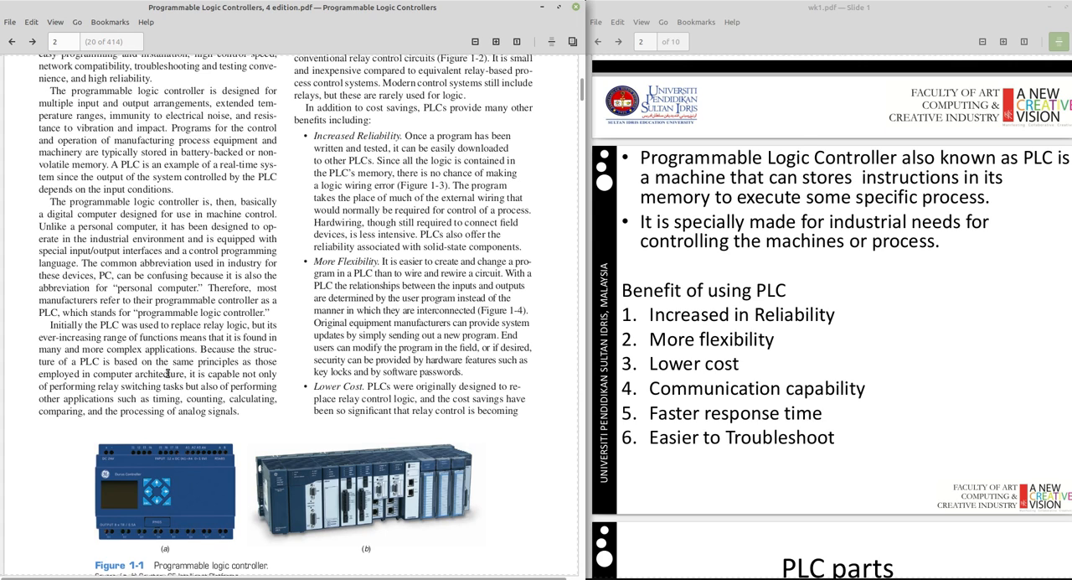
pyautogui.scroll(-3)
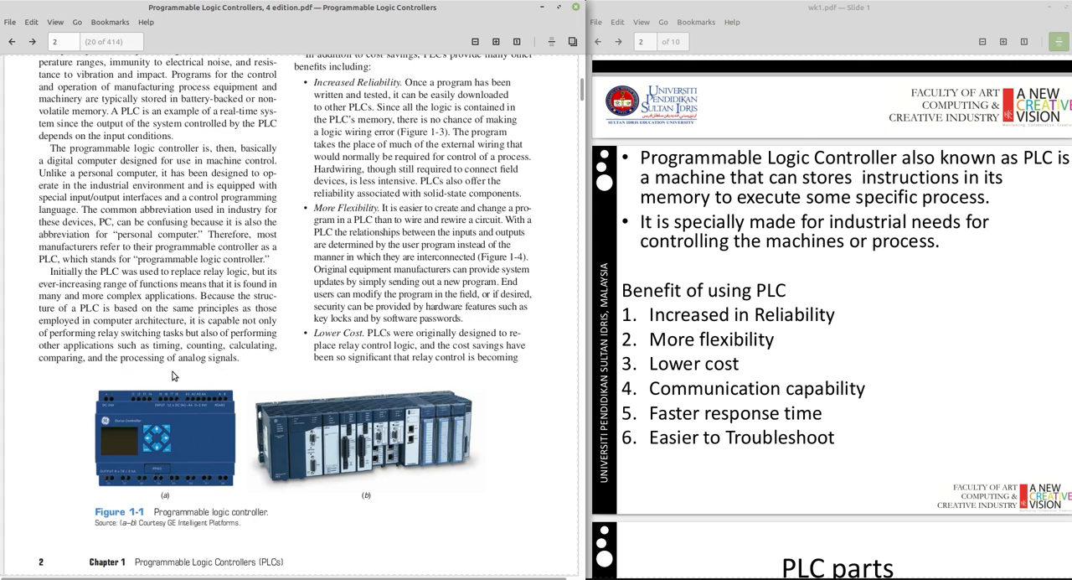
# Reach page 3 with Figures 1-2 to 1-4, then jump back to the start of section 1.1
pyautogui.scroll(-3)
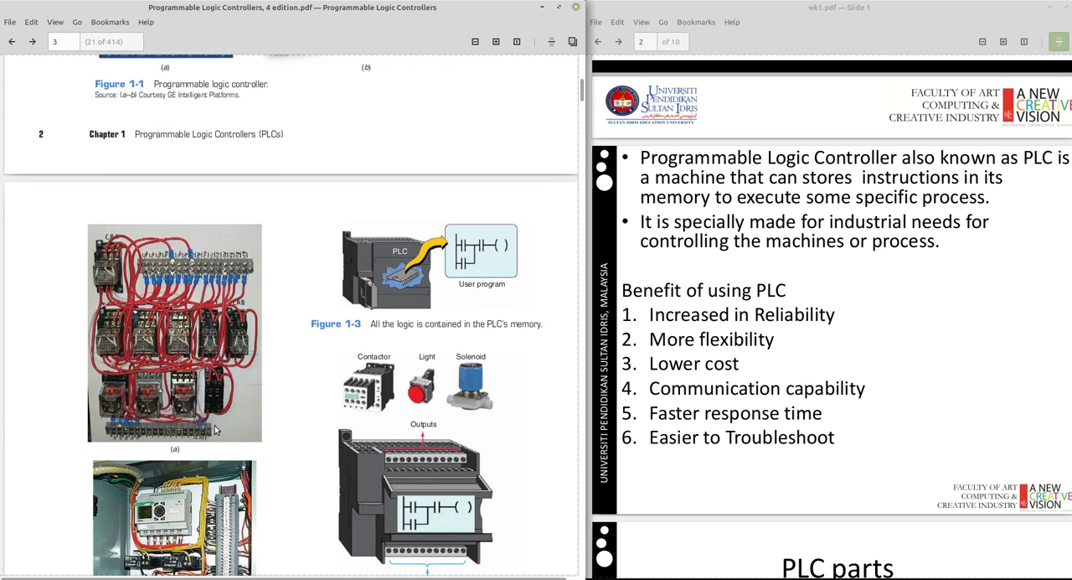
pyautogui.moveTo(91, 303)
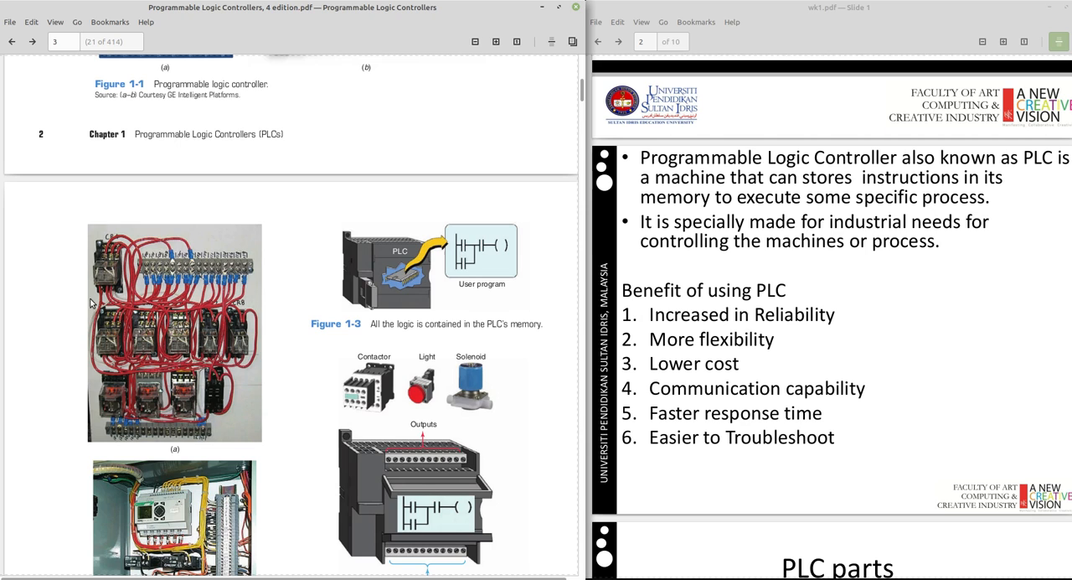
pyautogui.scroll(-3)
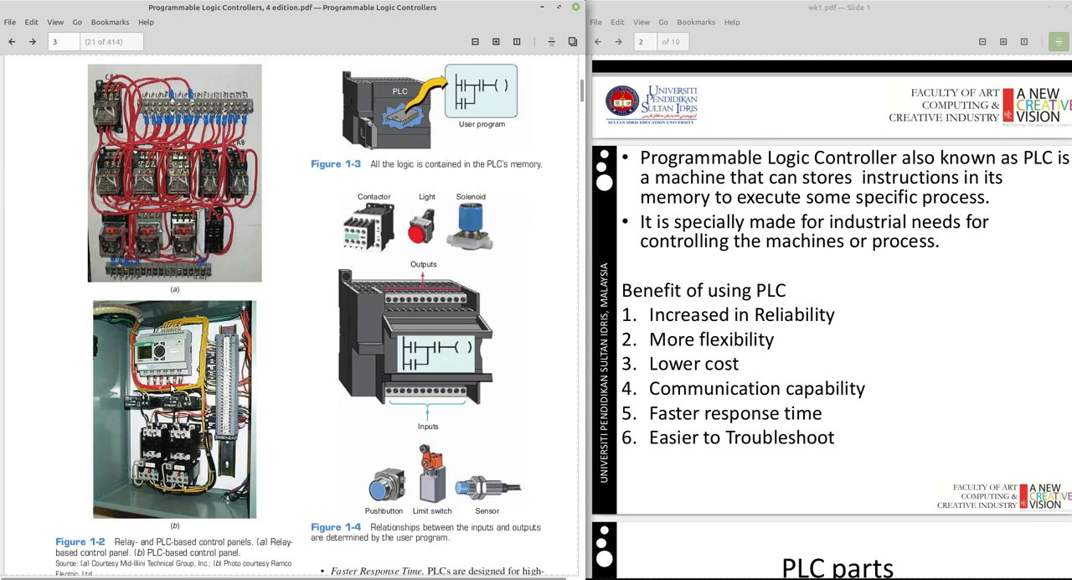
pyautogui.scroll(3)
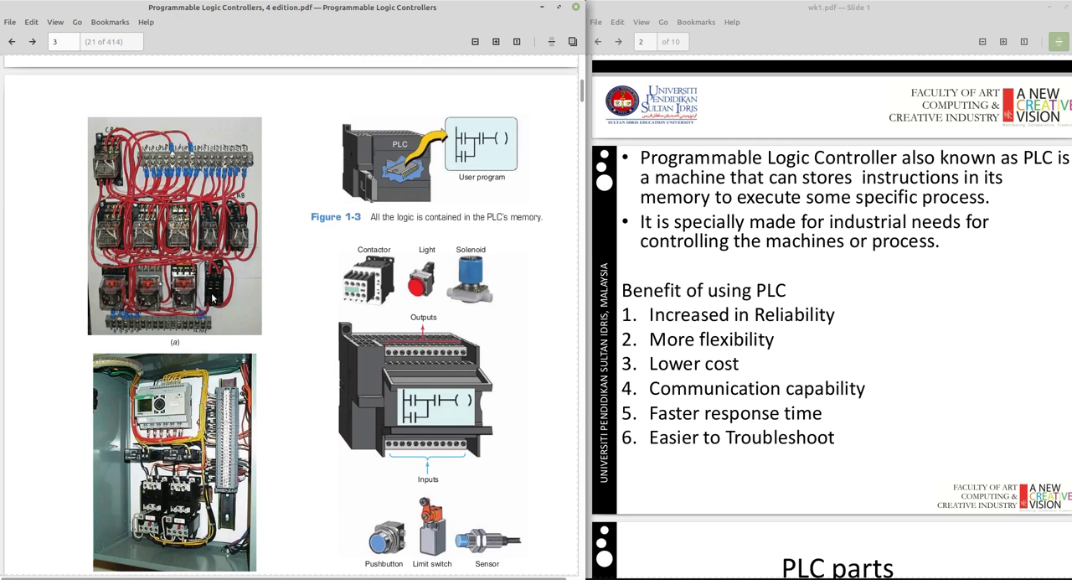
pyautogui.moveTo(164, 297)
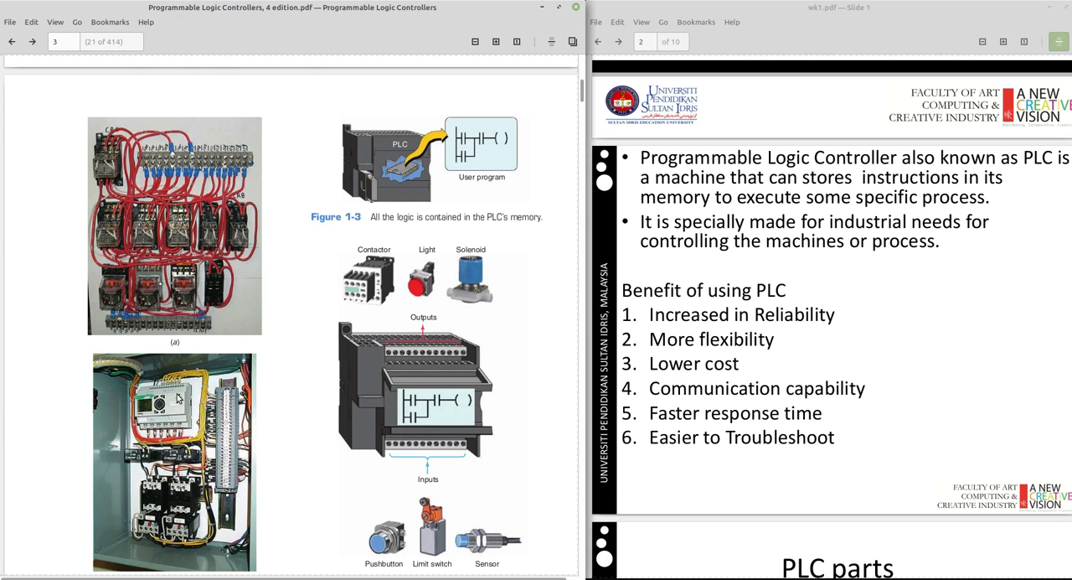
pyautogui.click(10, 42)
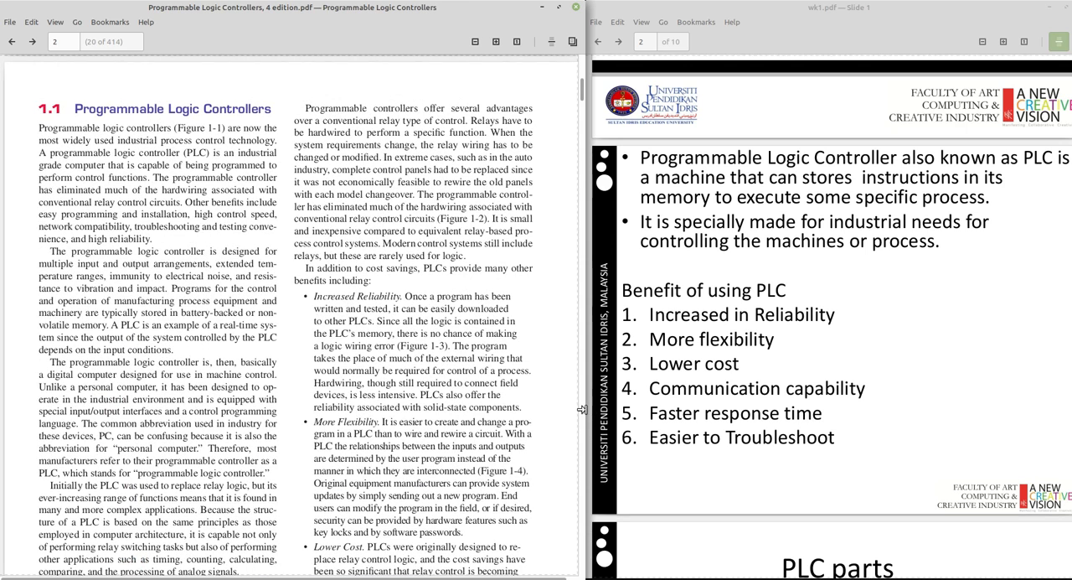
pyautogui.moveTo(850, 284)
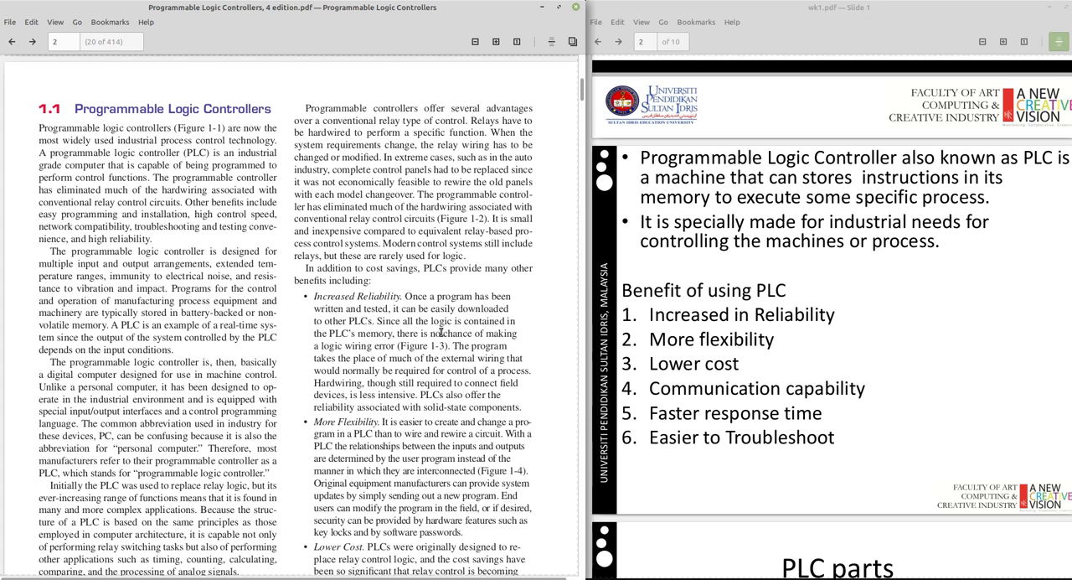
# Scroll through page 2 and settle on the benefits paragraphs above Figure 1-1
pyautogui.scroll(-3)
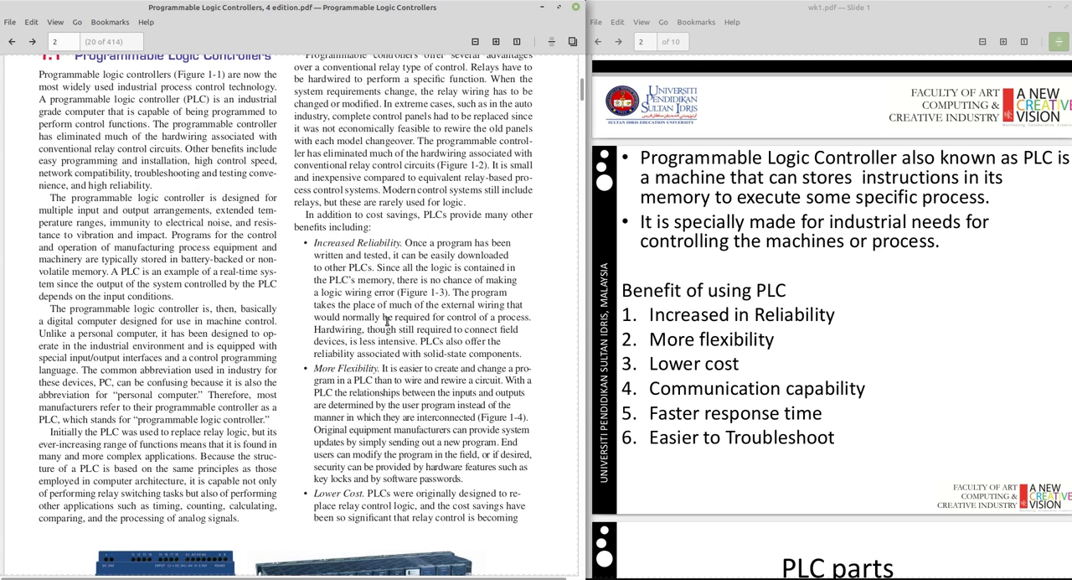
pyautogui.moveTo(416, 303)
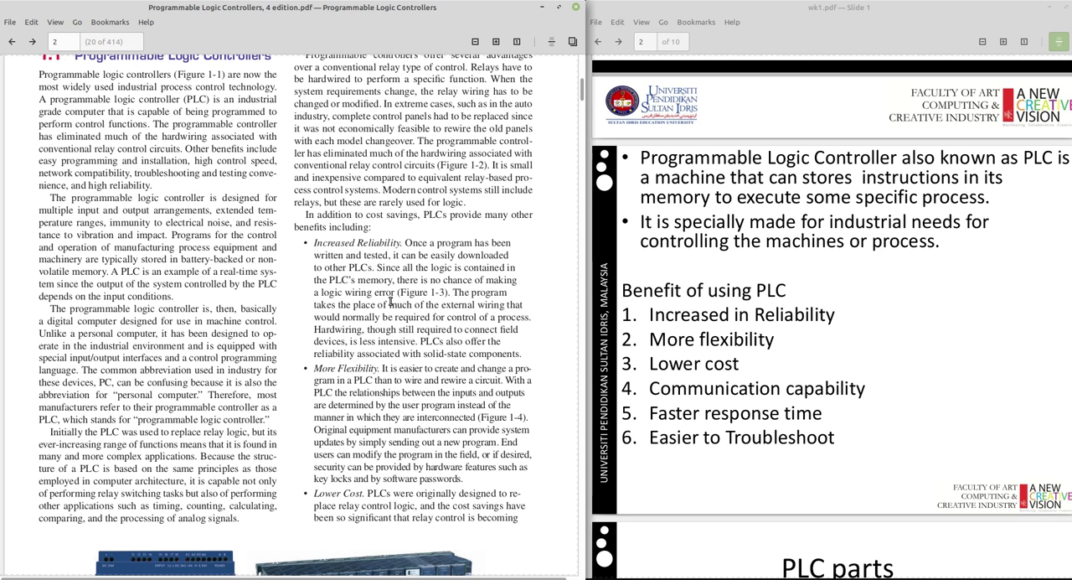
pyautogui.scroll(-3)
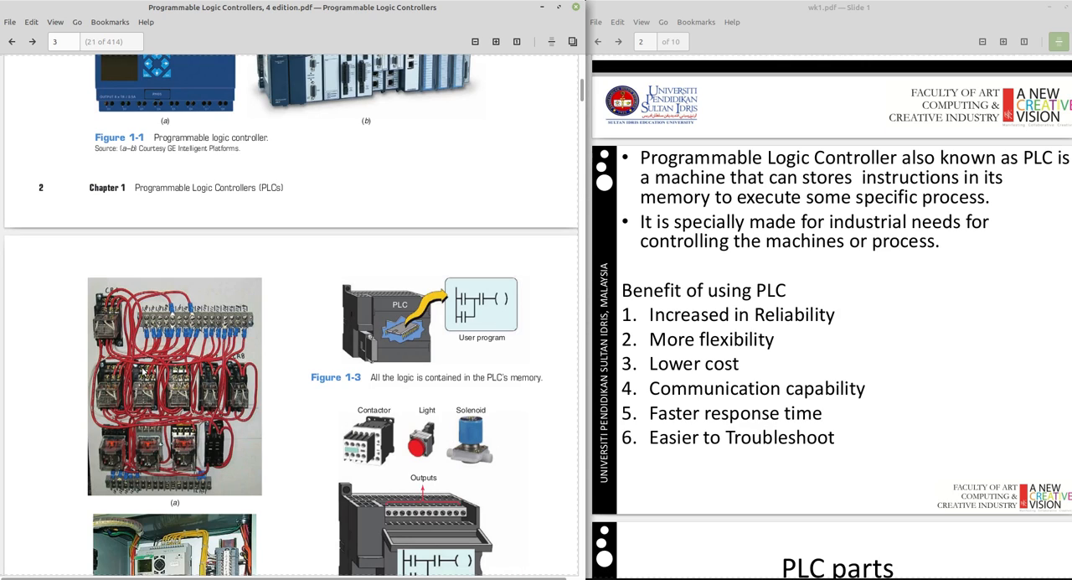
pyautogui.moveTo(144, 372)
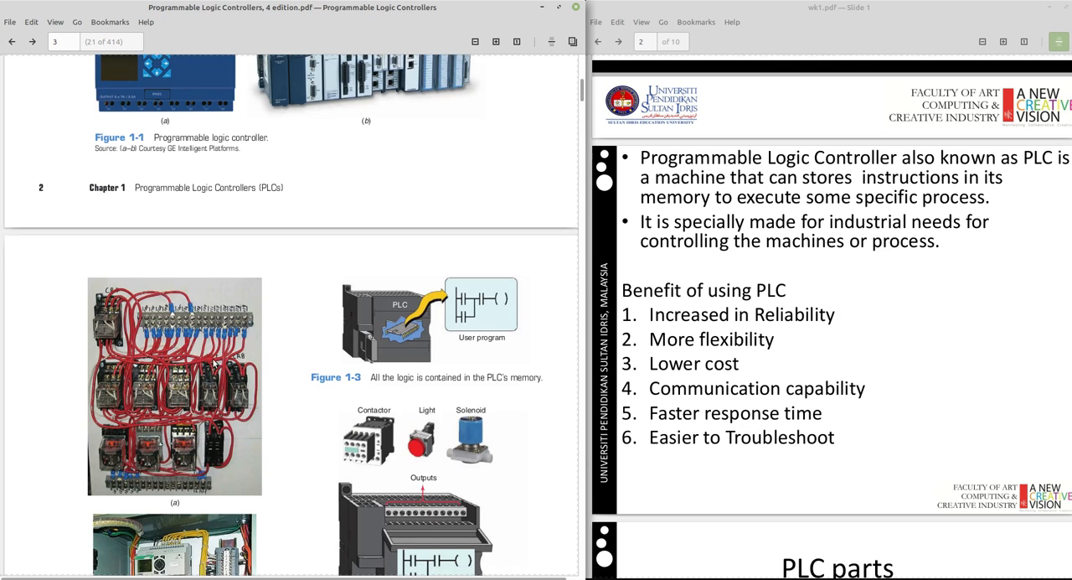
pyautogui.moveTo(159, 353)
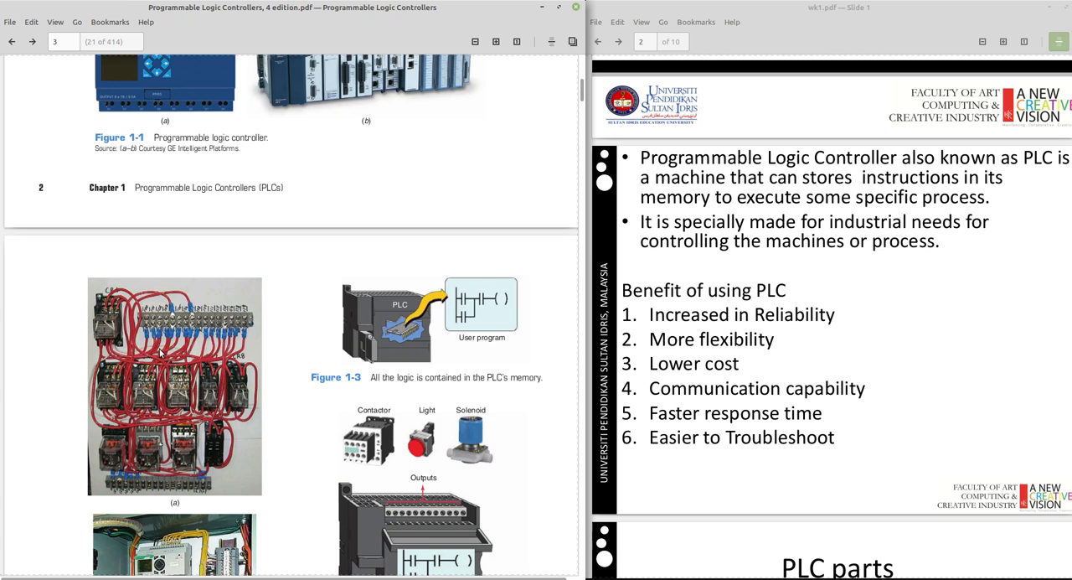
pyautogui.scroll(-3)
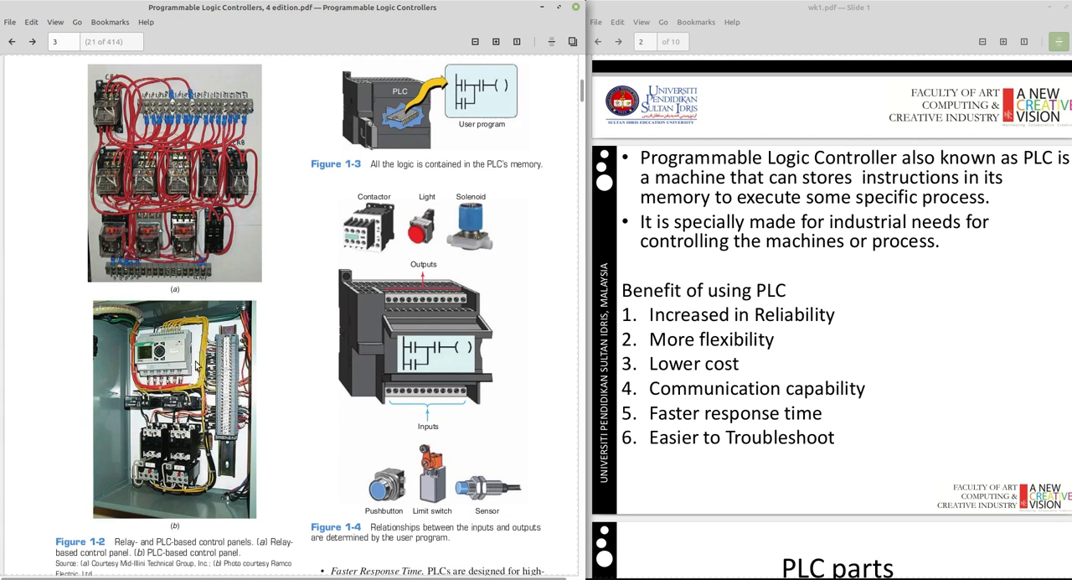
pyautogui.scroll(3)
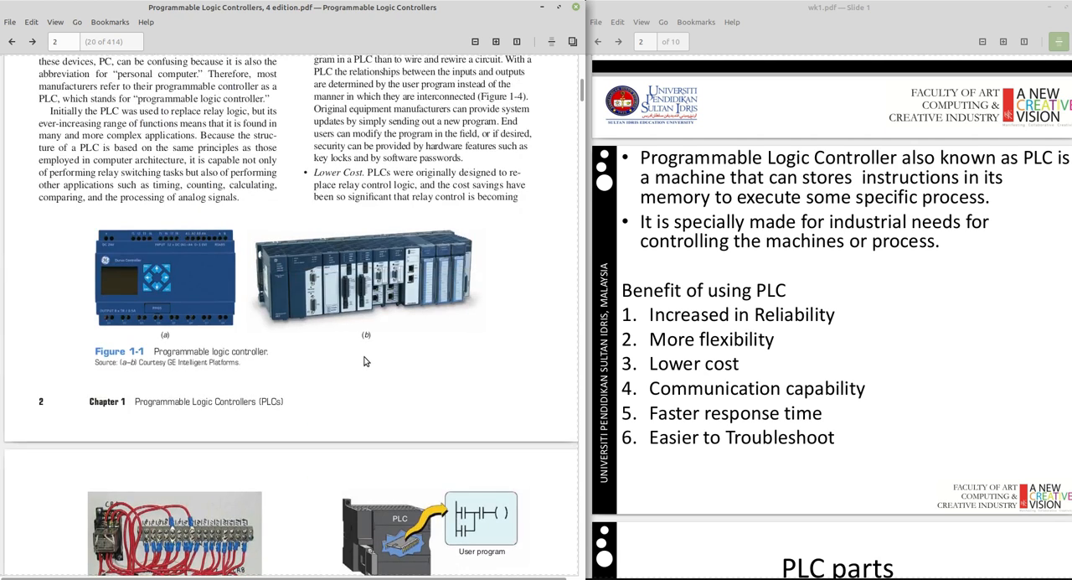
pyautogui.scroll(3)
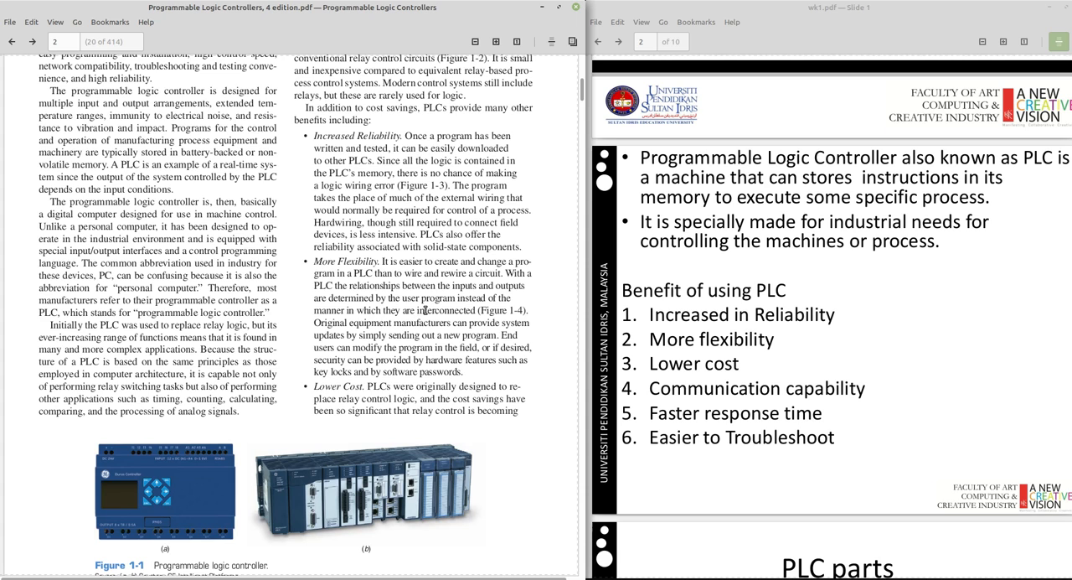
# Move down so Figure 1-1 and the top of page 3's control panel figures show
pyautogui.scroll(-3)
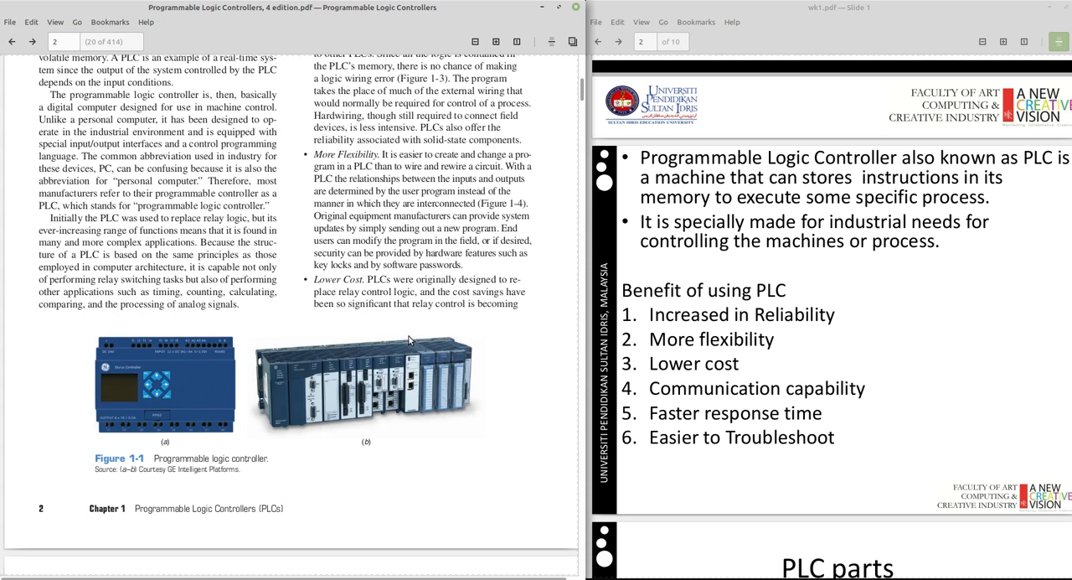
pyautogui.scroll(-3)
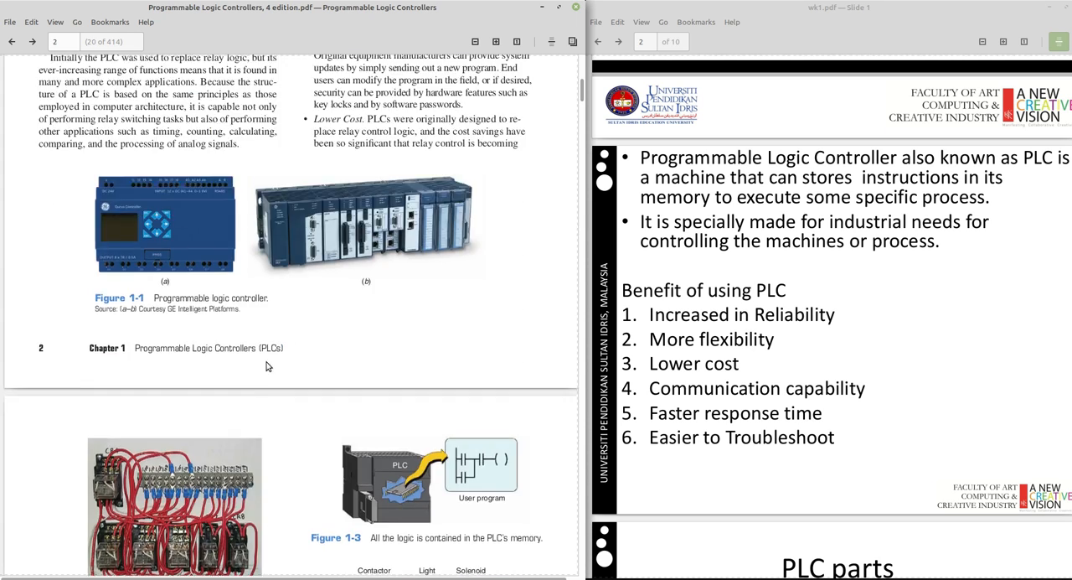
# Show the communications, faster response and troubleshooting paragraphs above the 1.2 Parts of a PLC heading
pyautogui.scroll(3)
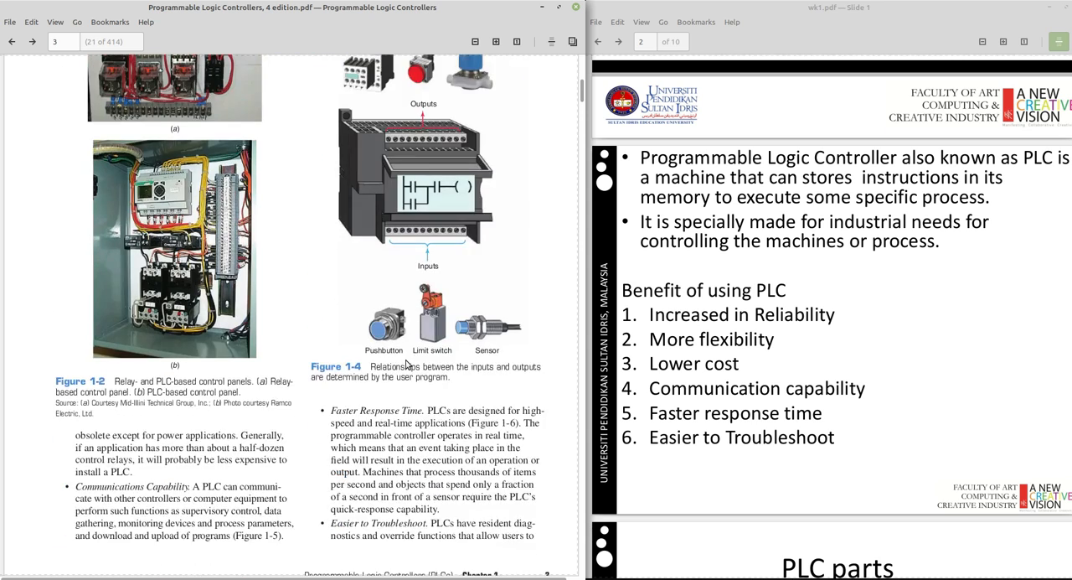
pyautogui.scroll(-3)
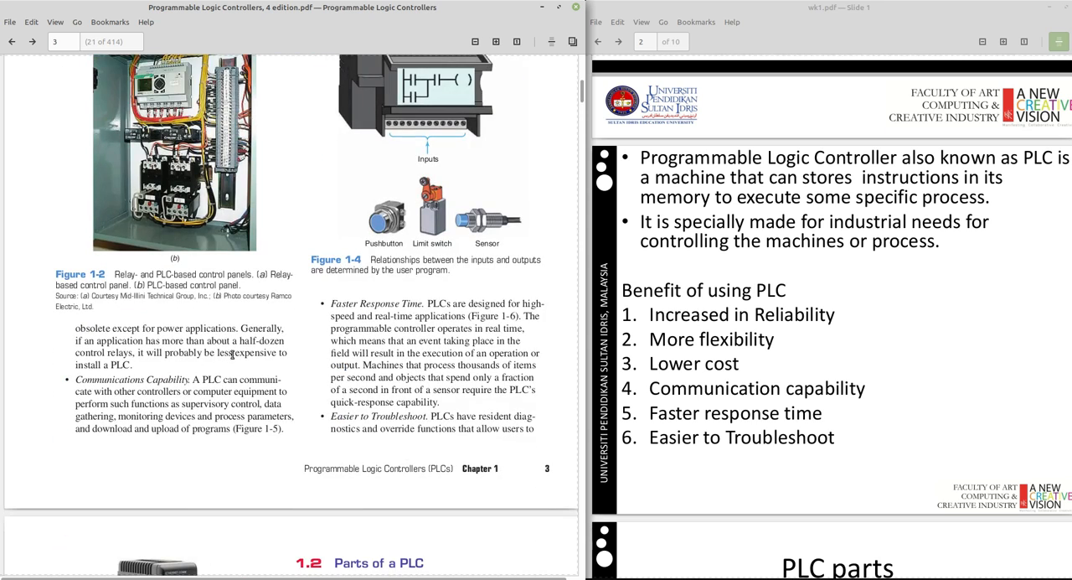
pyautogui.moveTo(224, 367)
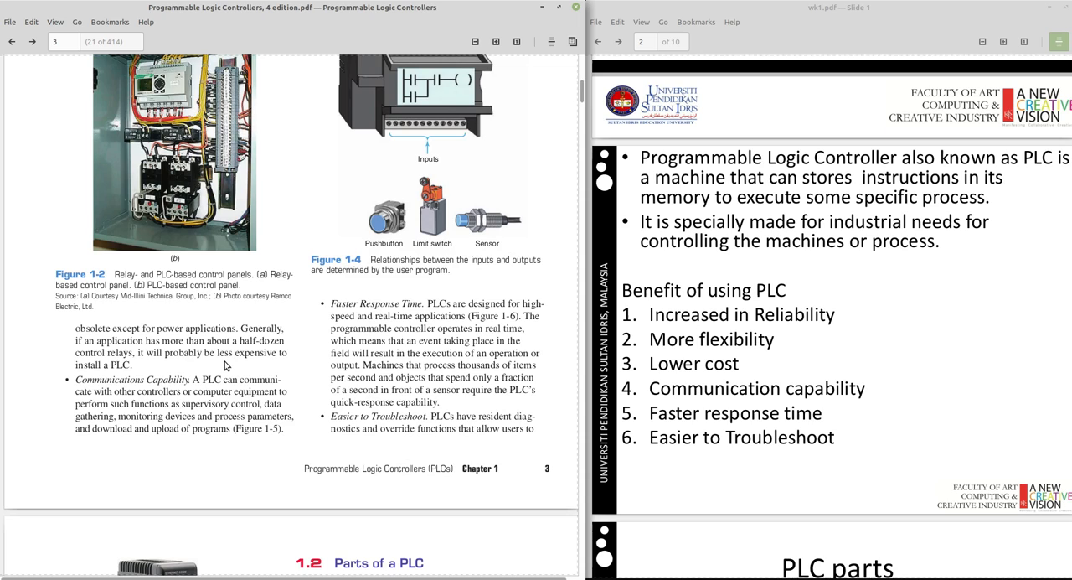
pyautogui.moveTo(141, 356)
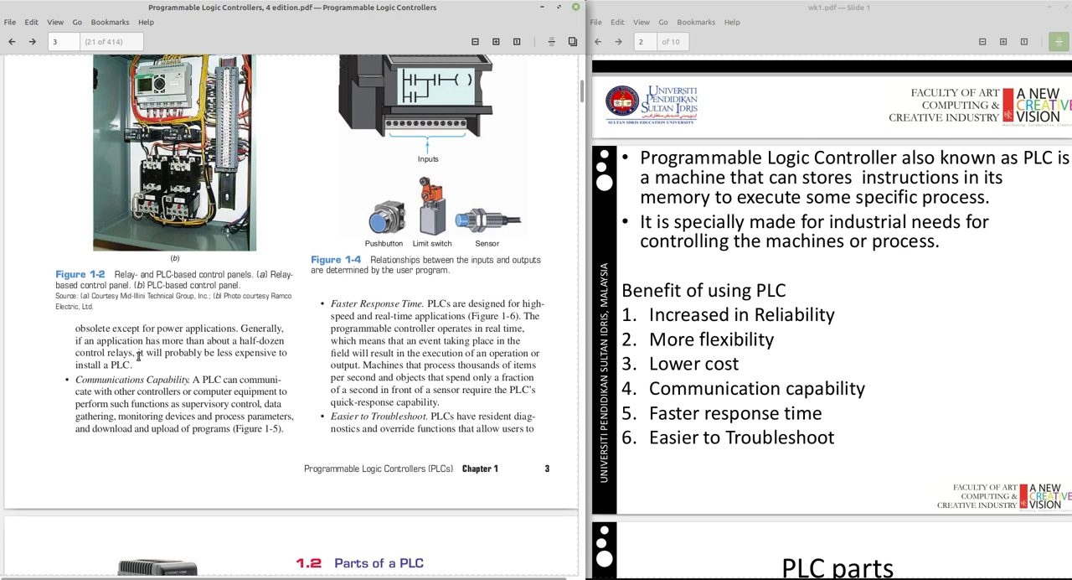
pyautogui.moveTo(217, 358)
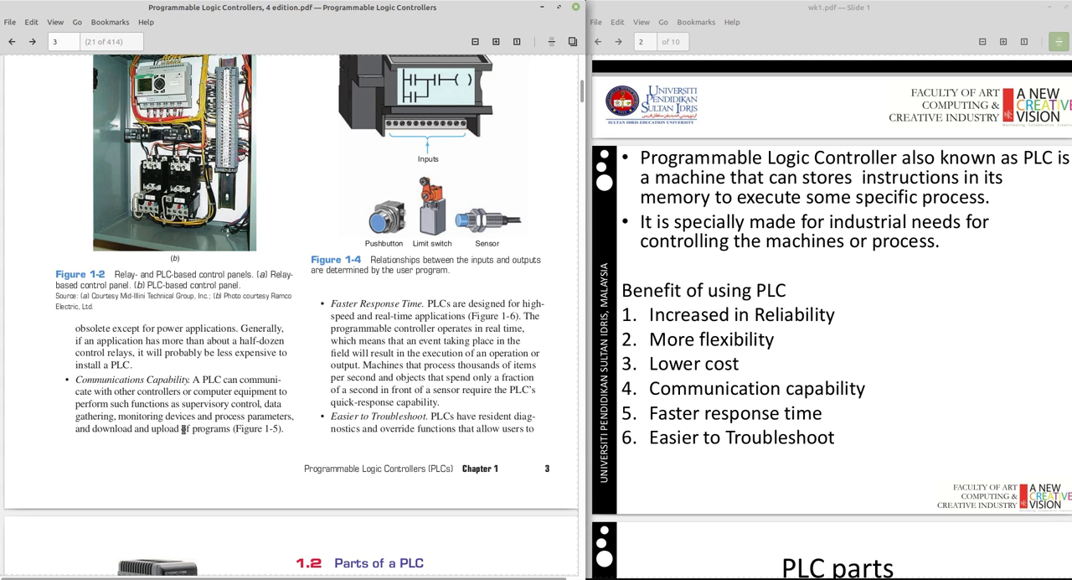
pyautogui.scroll(3)
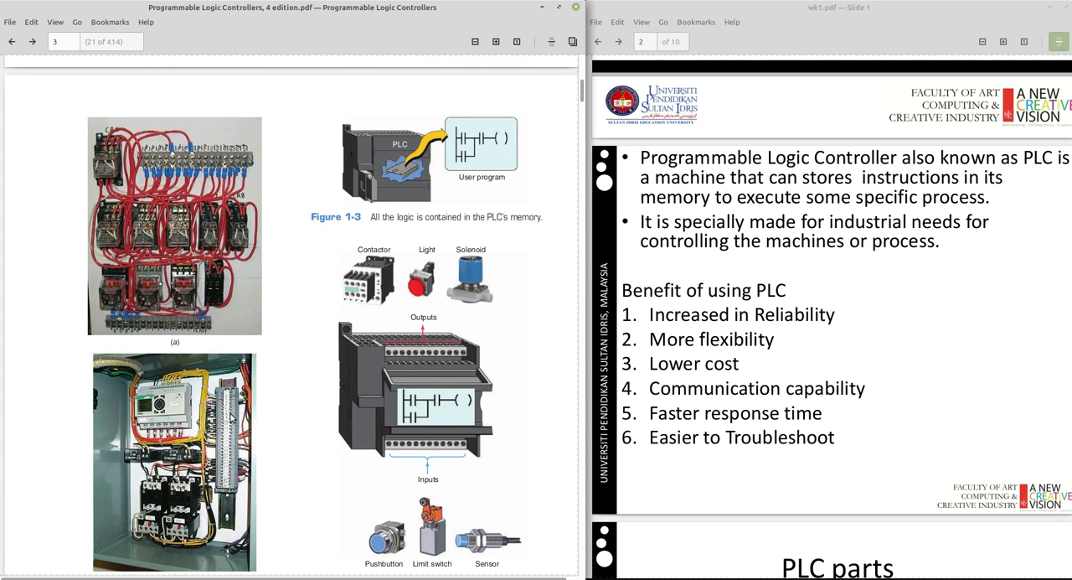
pyautogui.scroll(-3)
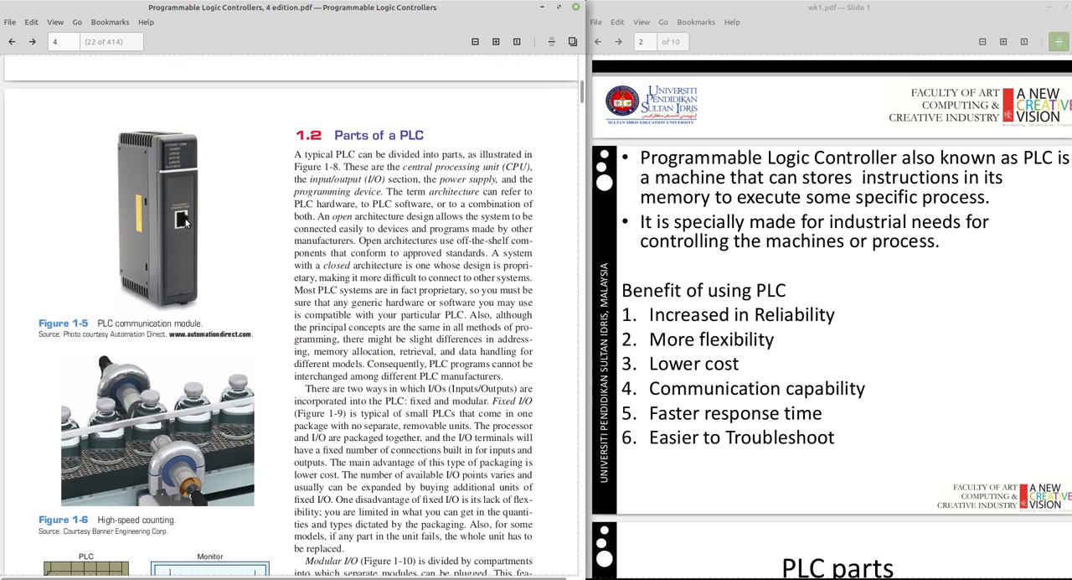
pyautogui.scroll(-3)
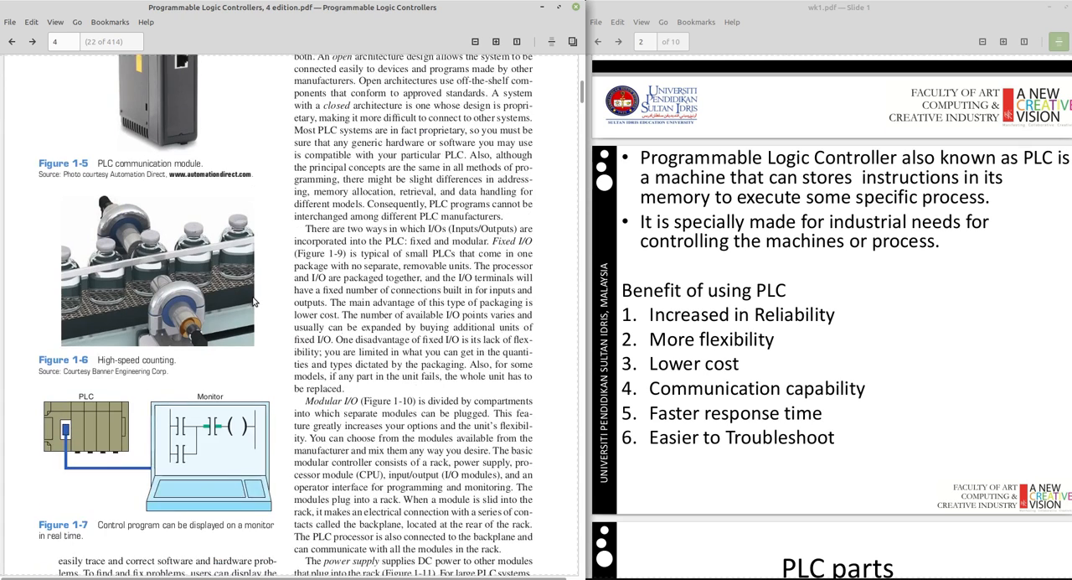
pyautogui.scroll(-3)
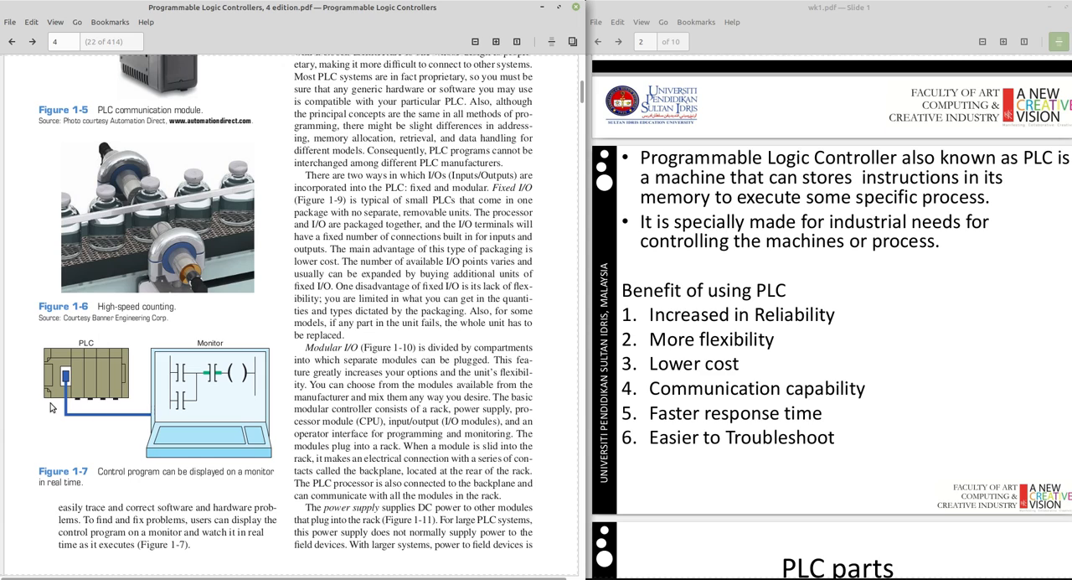
pyautogui.moveTo(87, 335)
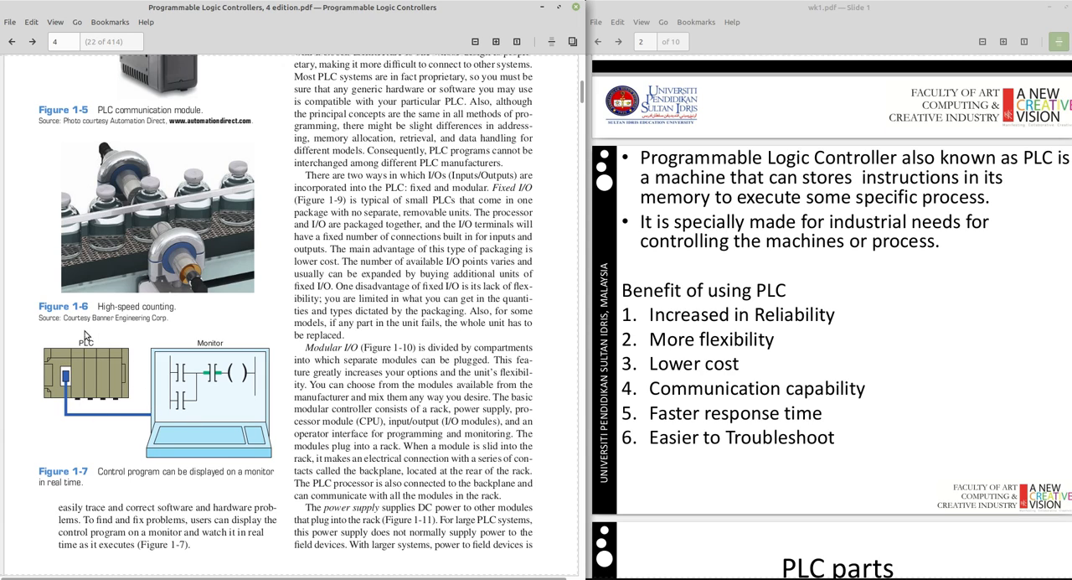
pyautogui.moveTo(74, 353)
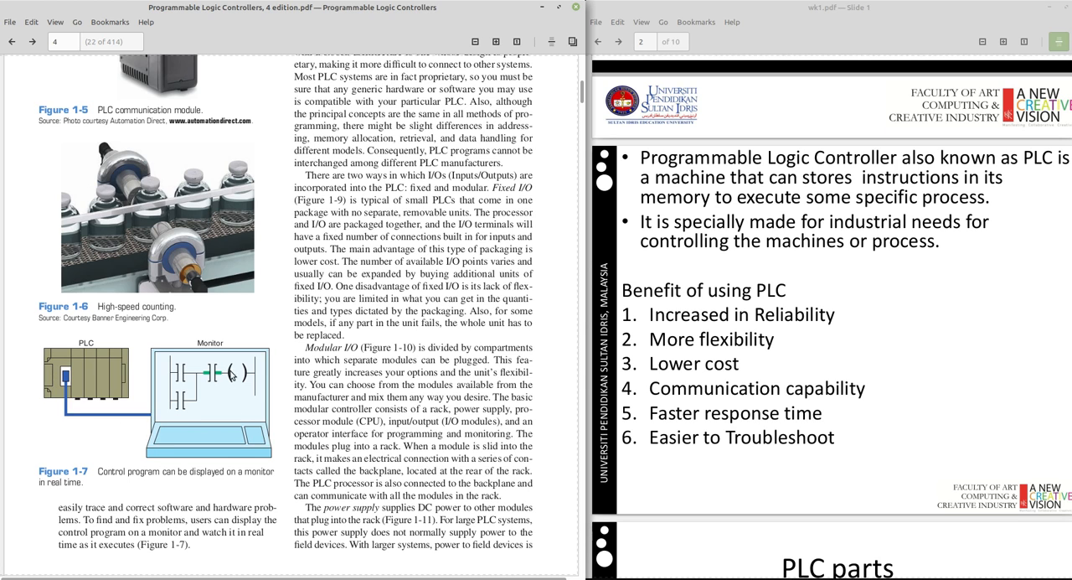
pyautogui.scroll(-3)
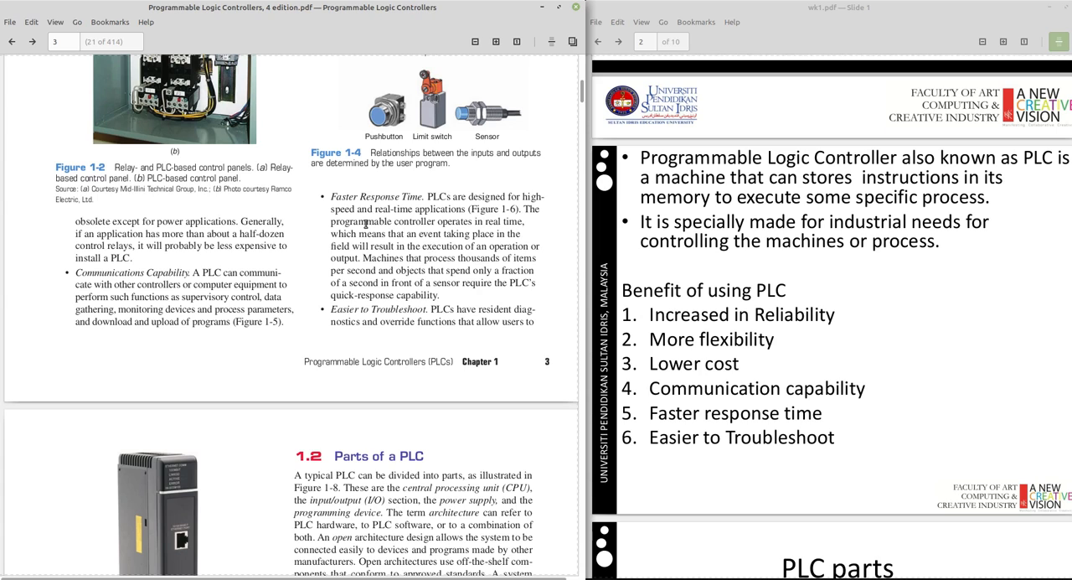
pyautogui.moveTo(419, 232)
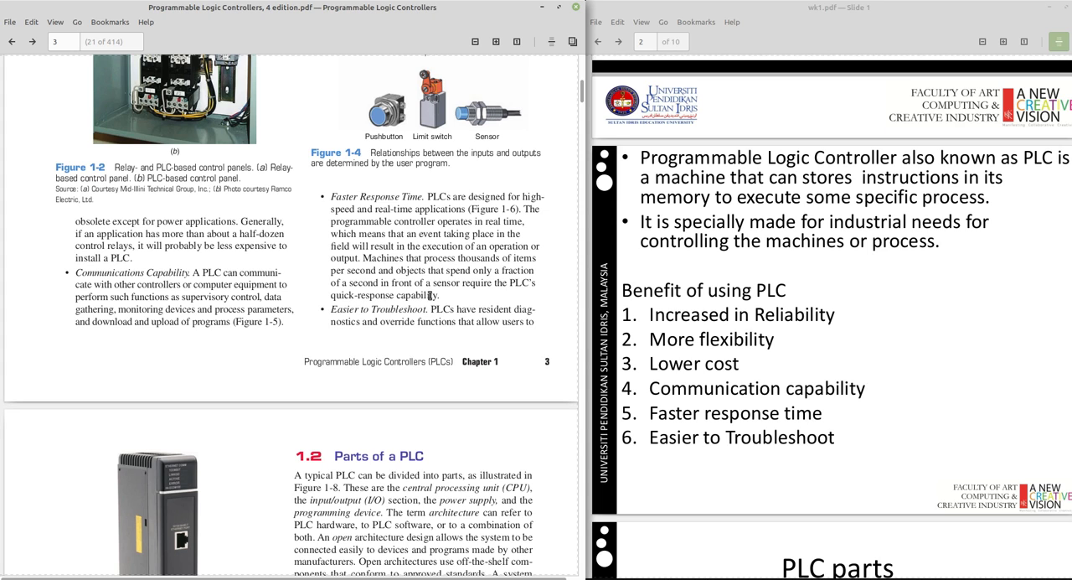
# Scroll to page 4's fixed and modular I/O text with Figures 1-5 to 1-7
pyautogui.scroll(-3)
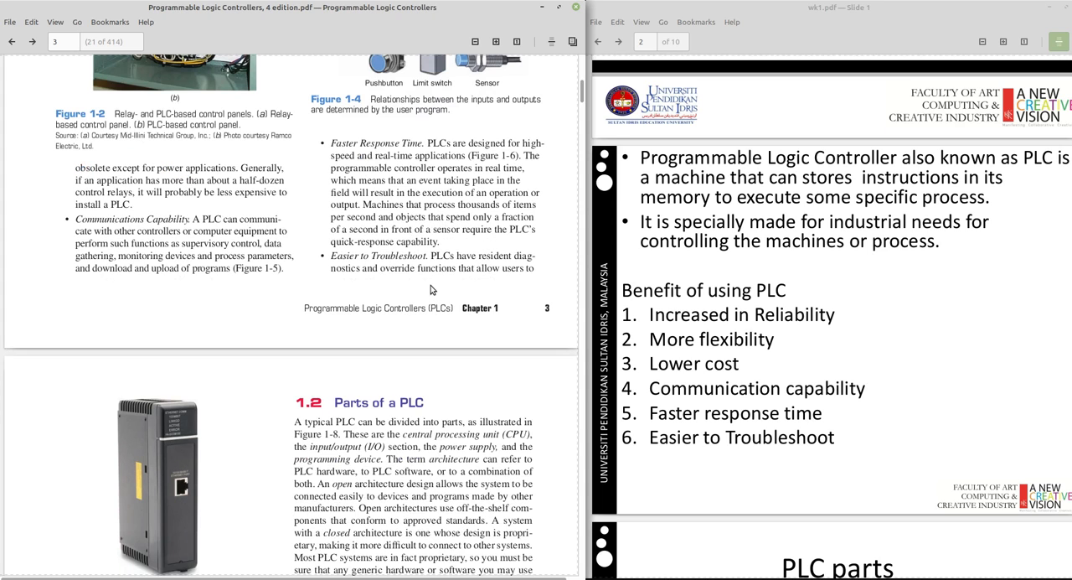
pyautogui.moveTo(455, 280)
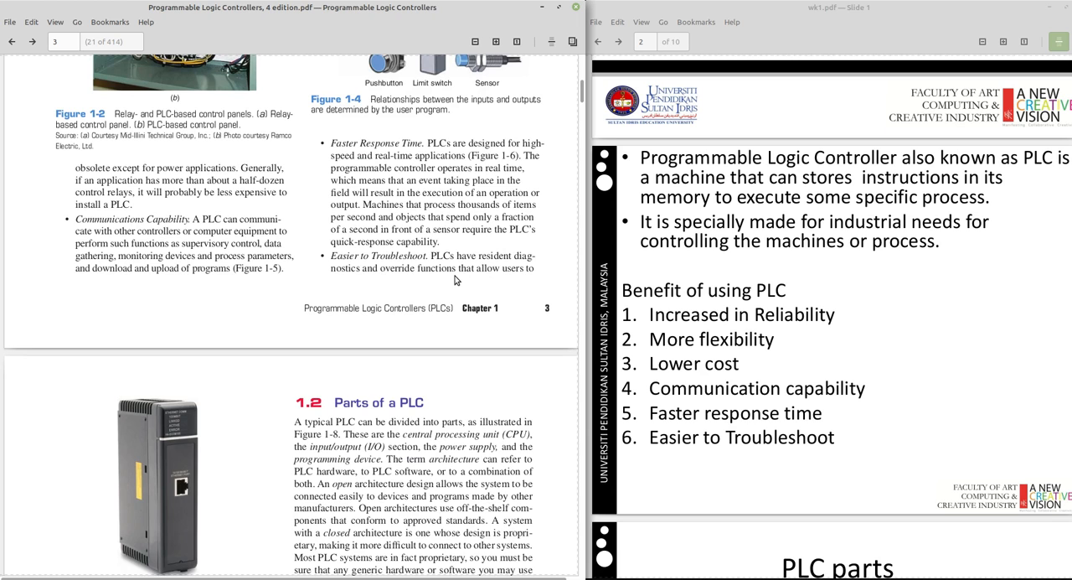
pyautogui.scroll(-3)
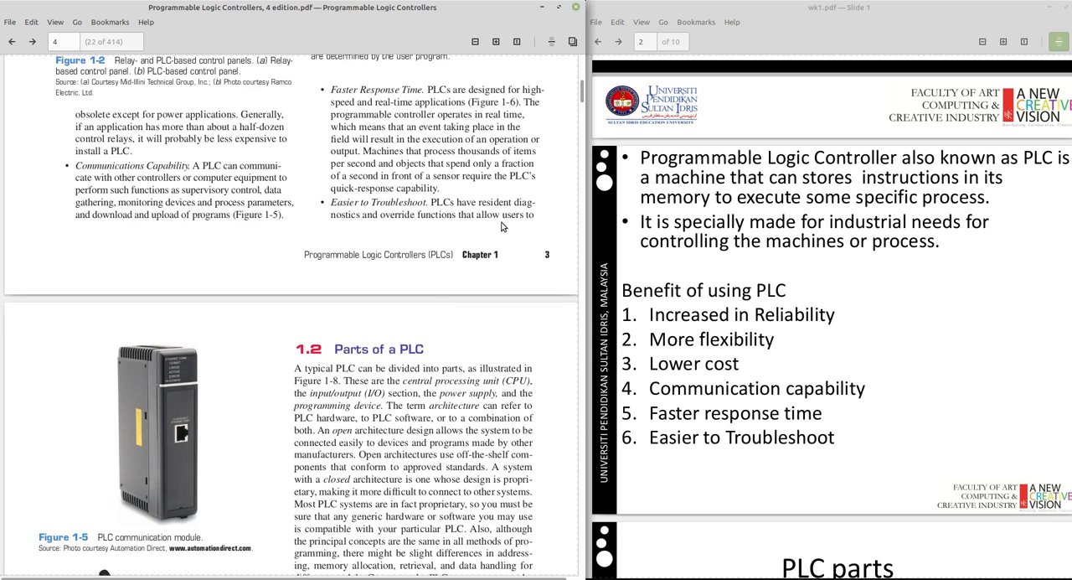
pyautogui.scroll(-3)
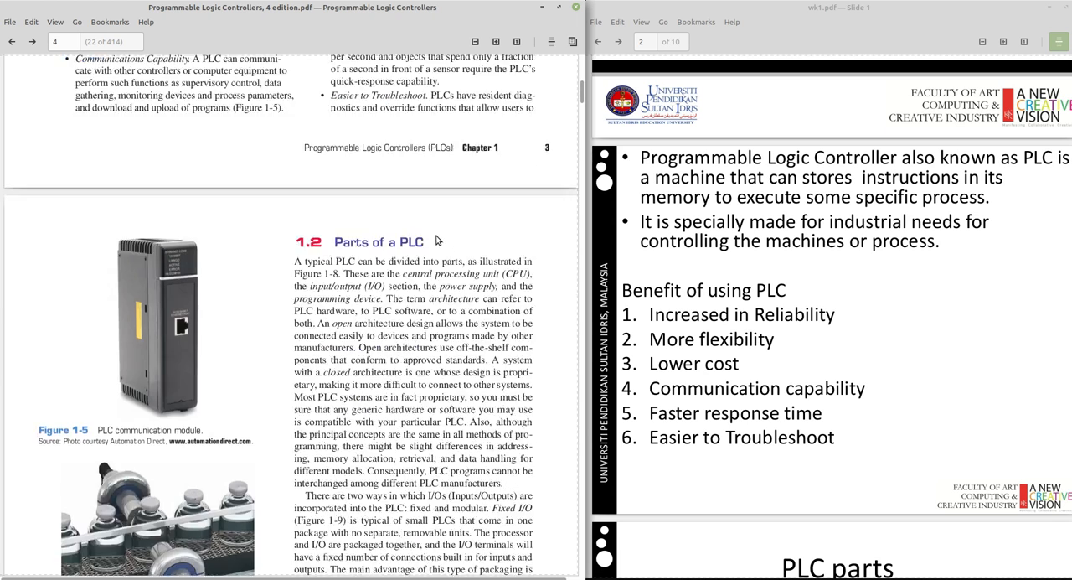
pyautogui.scroll(-3)
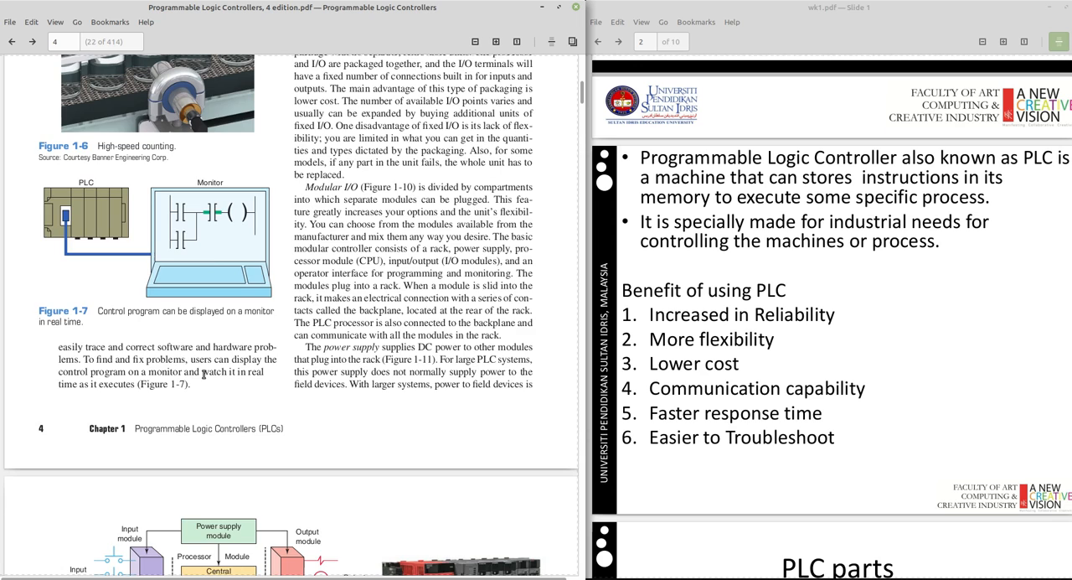
pyautogui.scroll(3)
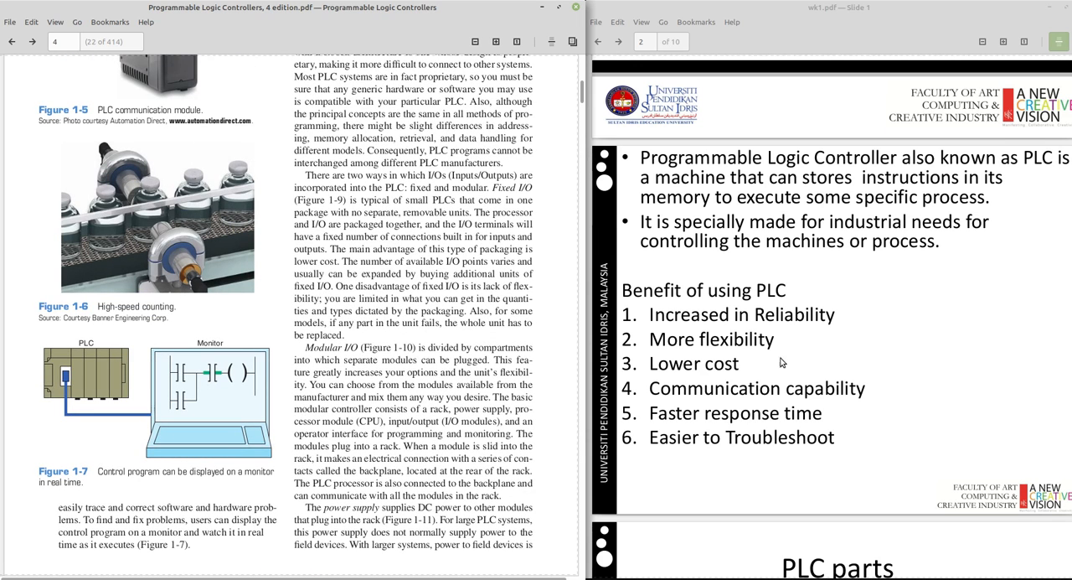
pyautogui.scroll(3)
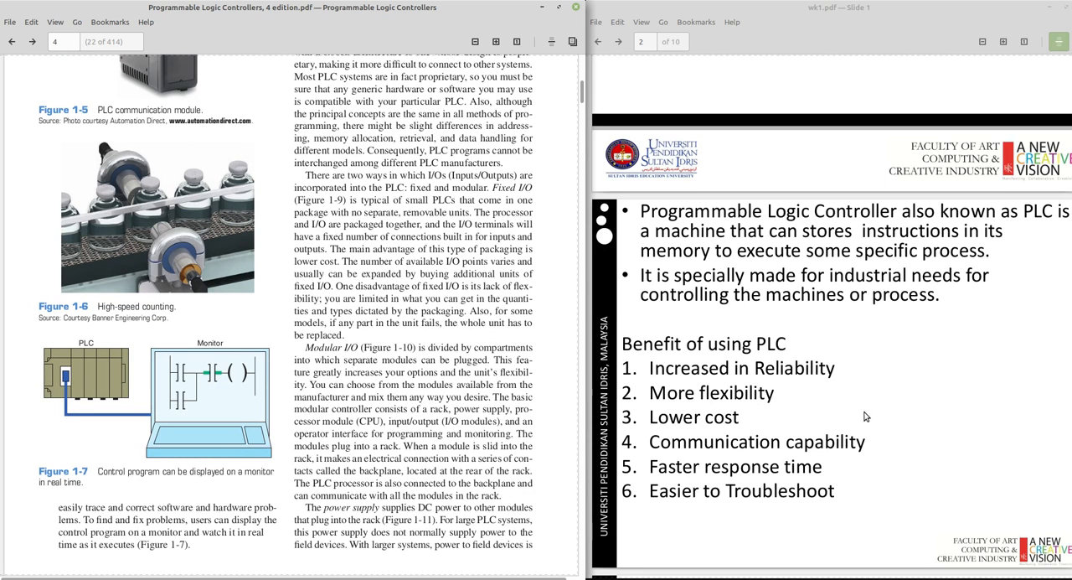